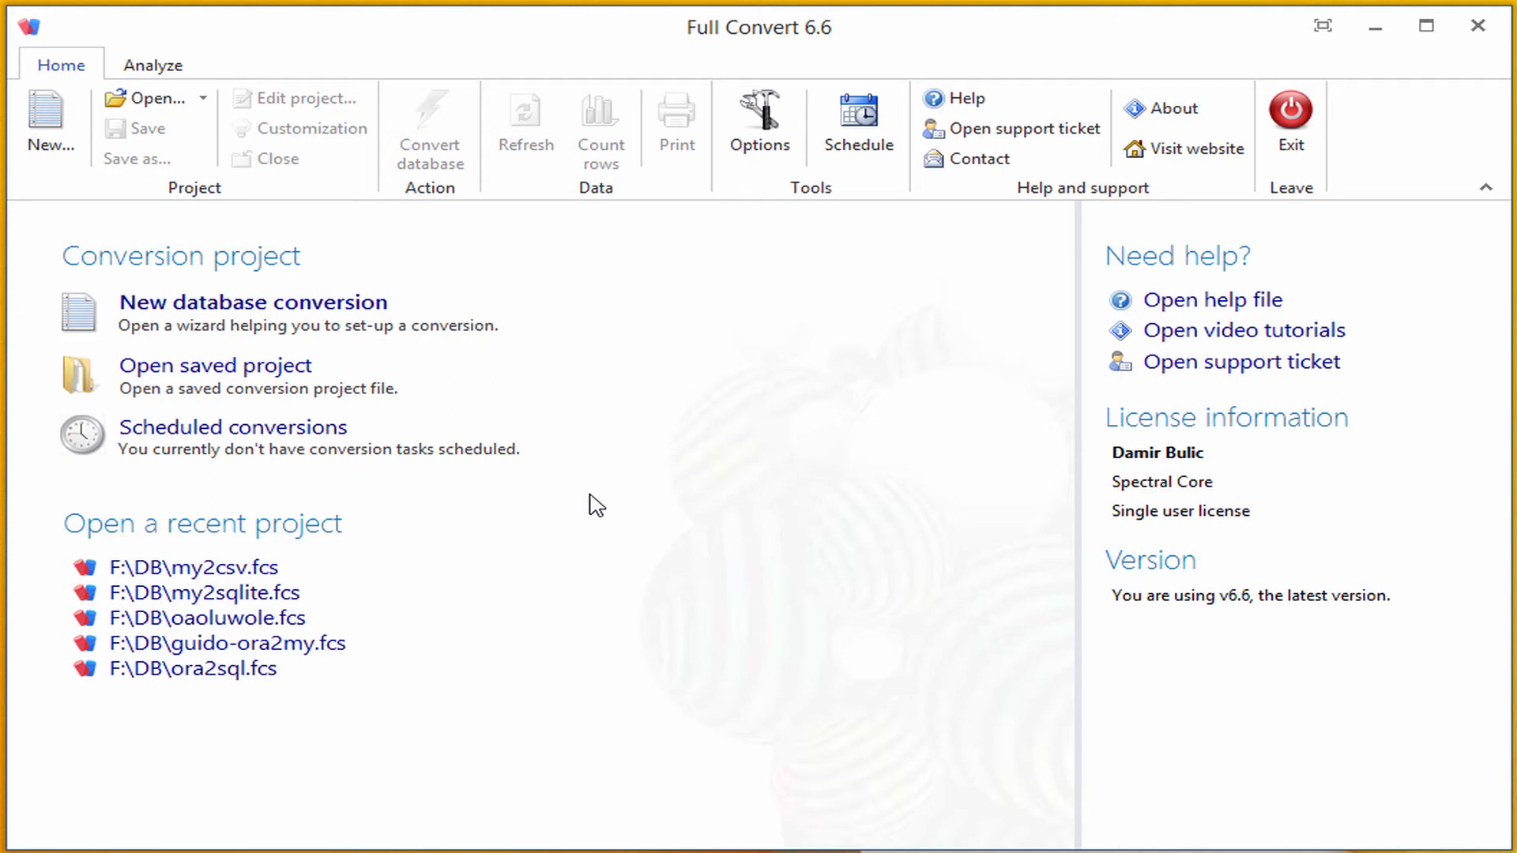
{"action": "mouse_move", "coordinate": [373, 335]}
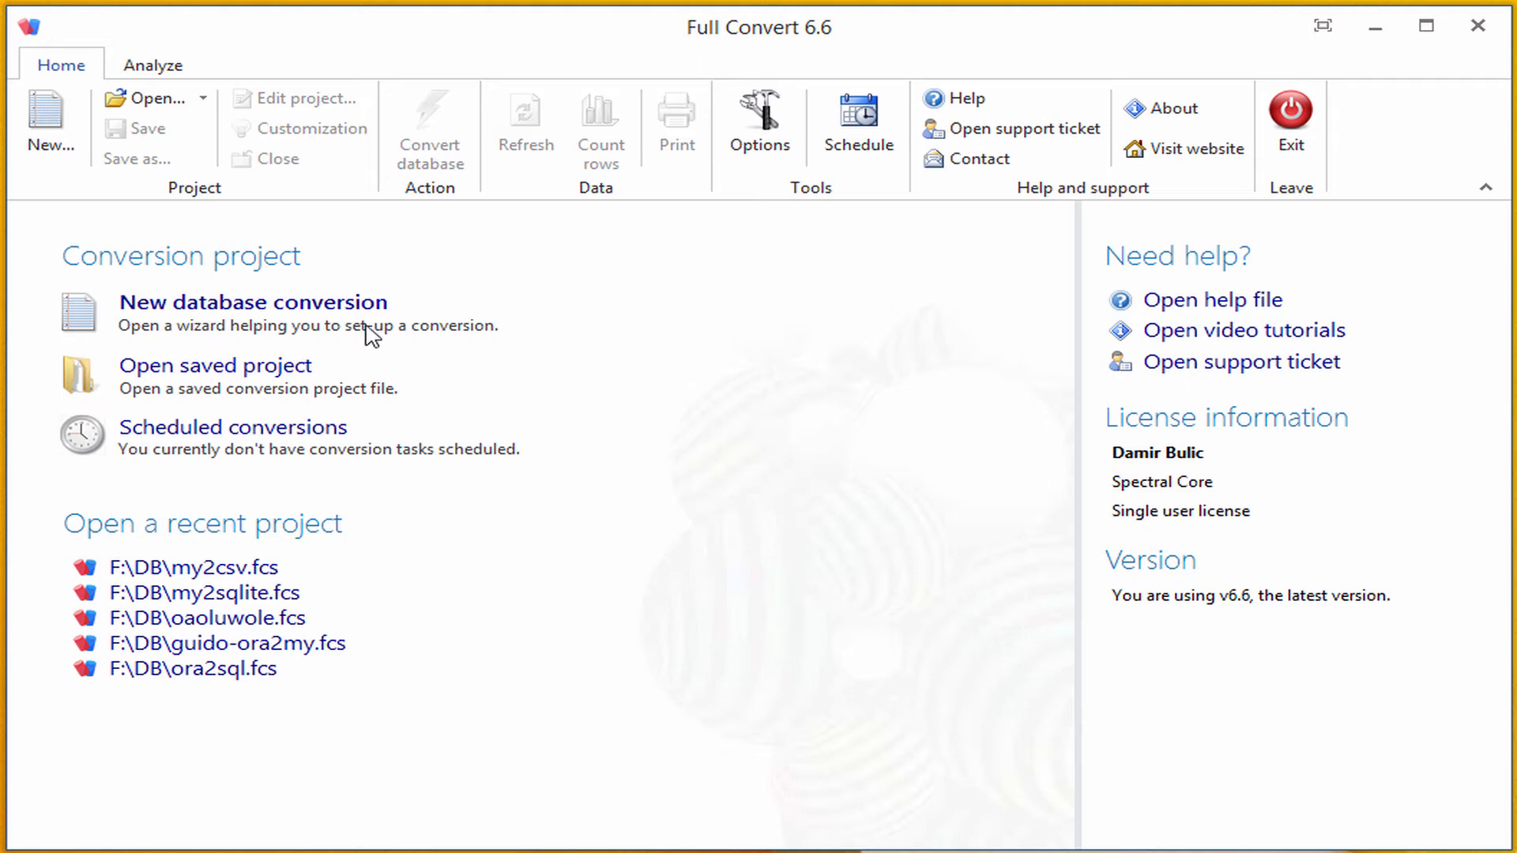
Start a new database conversion, reaching the source database type list.
{"action": "left_click", "coordinate": [253, 302]}
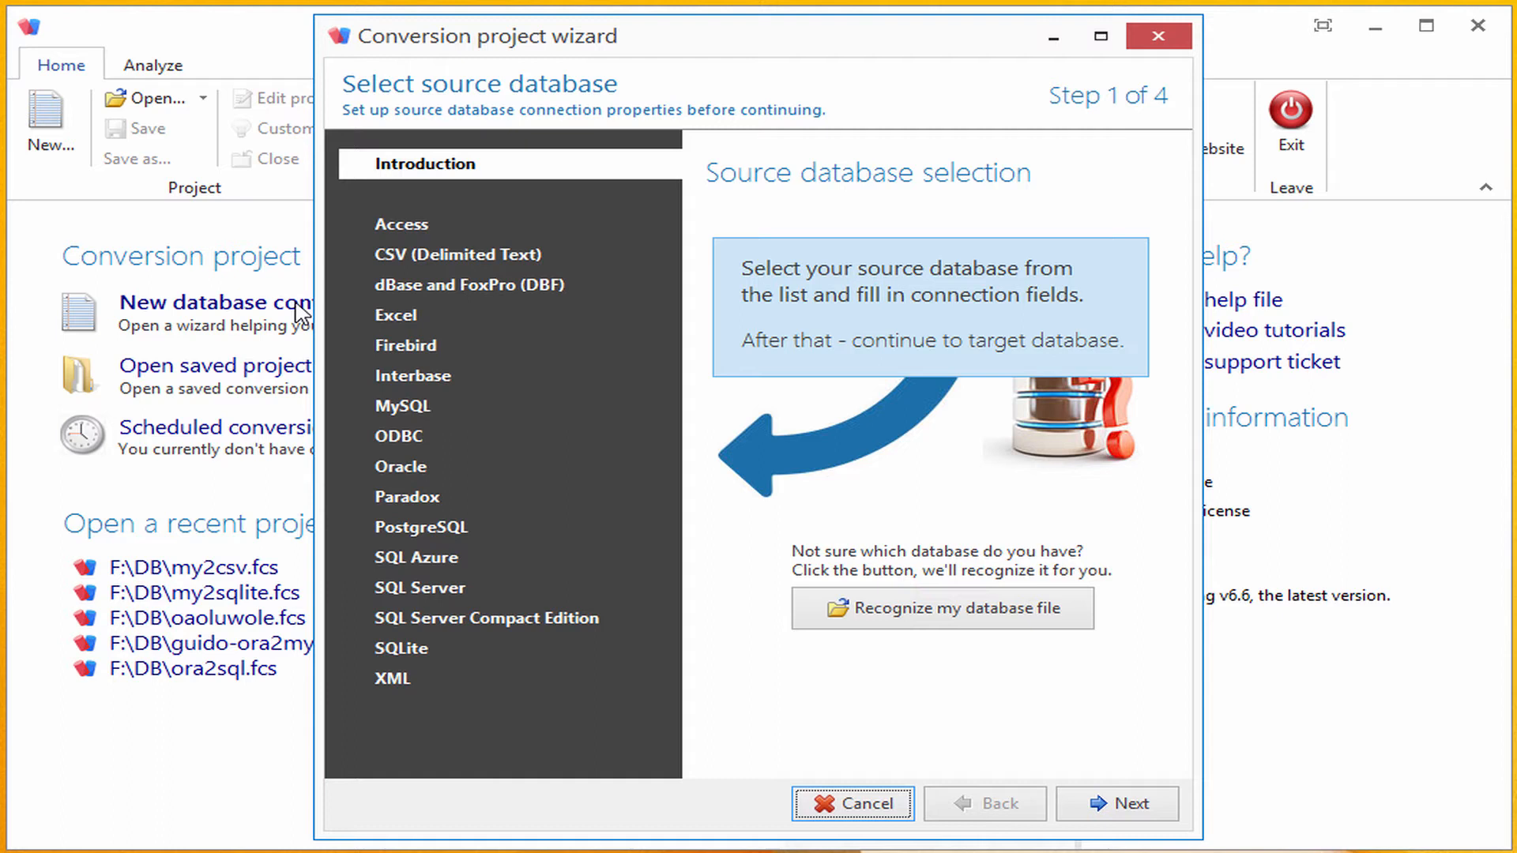
{"action": "mouse_move", "coordinate": [349, 473]}
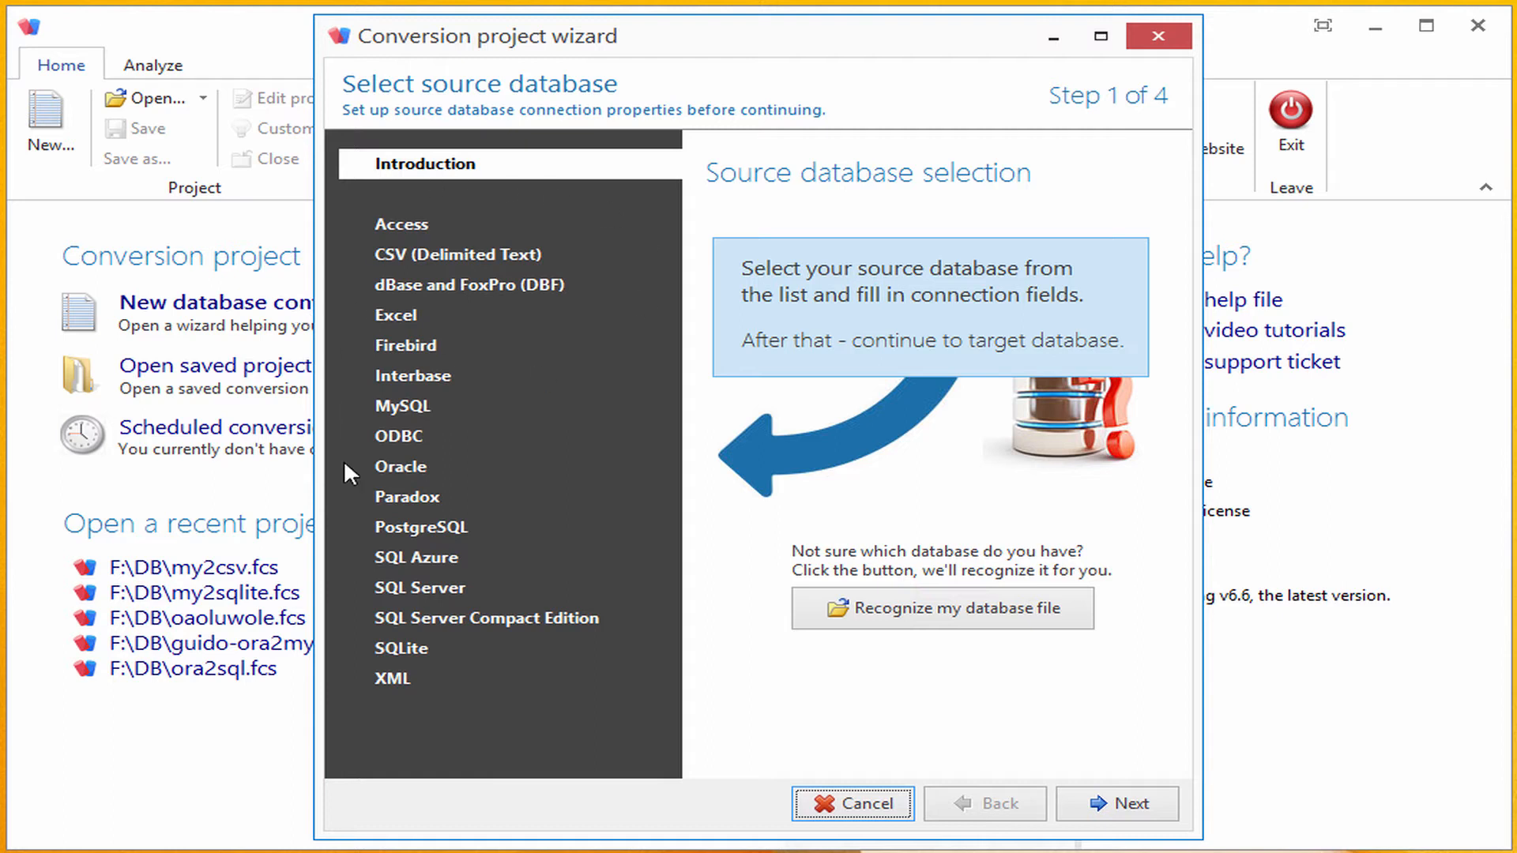
{"action": "mouse_move", "coordinate": [346, 264]}
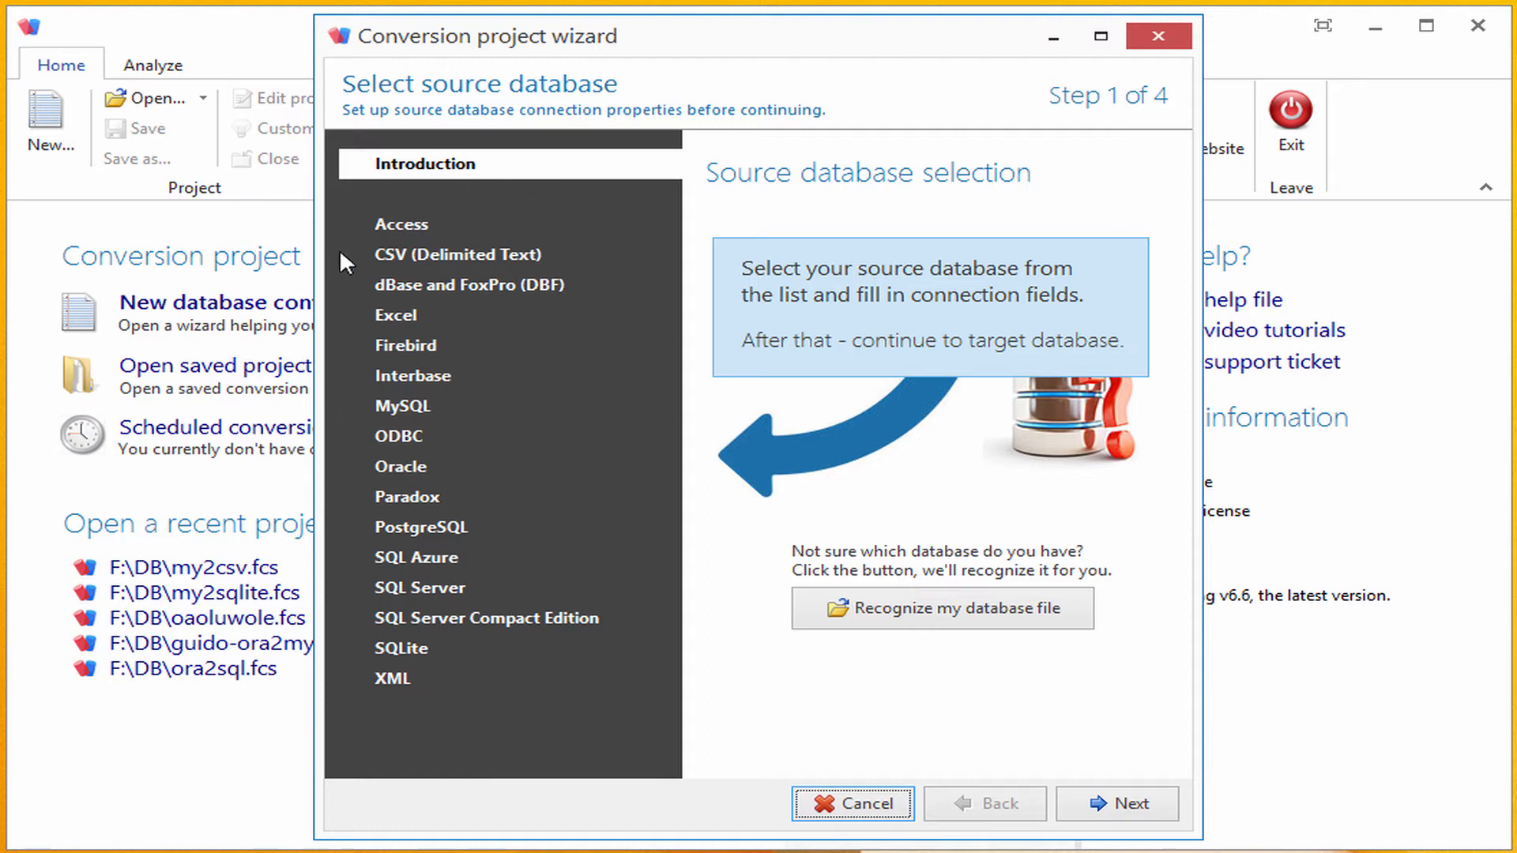
{"action": "mouse_move", "coordinate": [436, 682]}
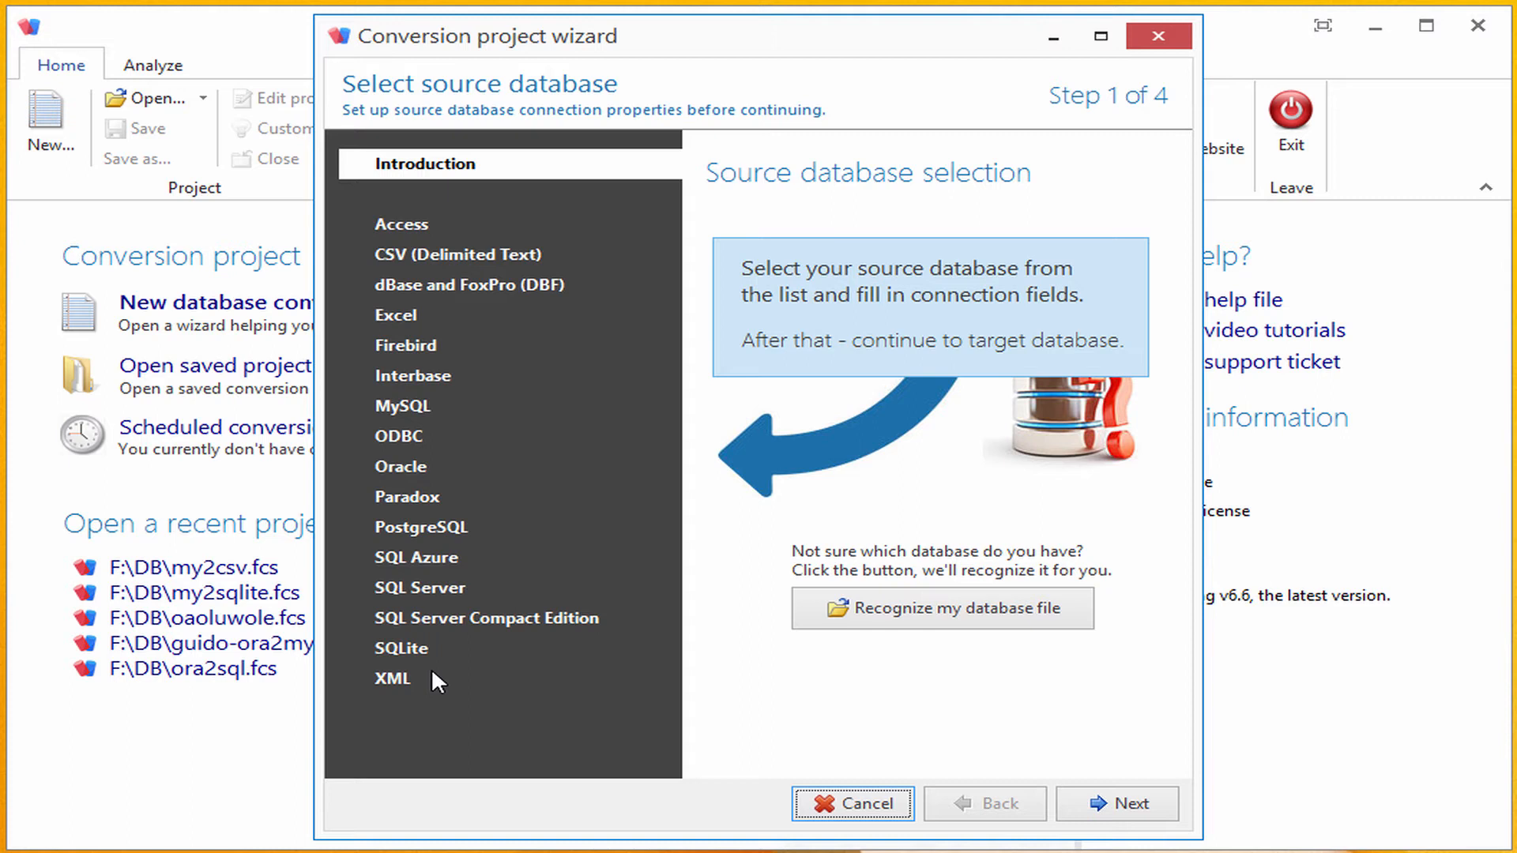
{"action": "mouse_move", "coordinate": [835, 655]}
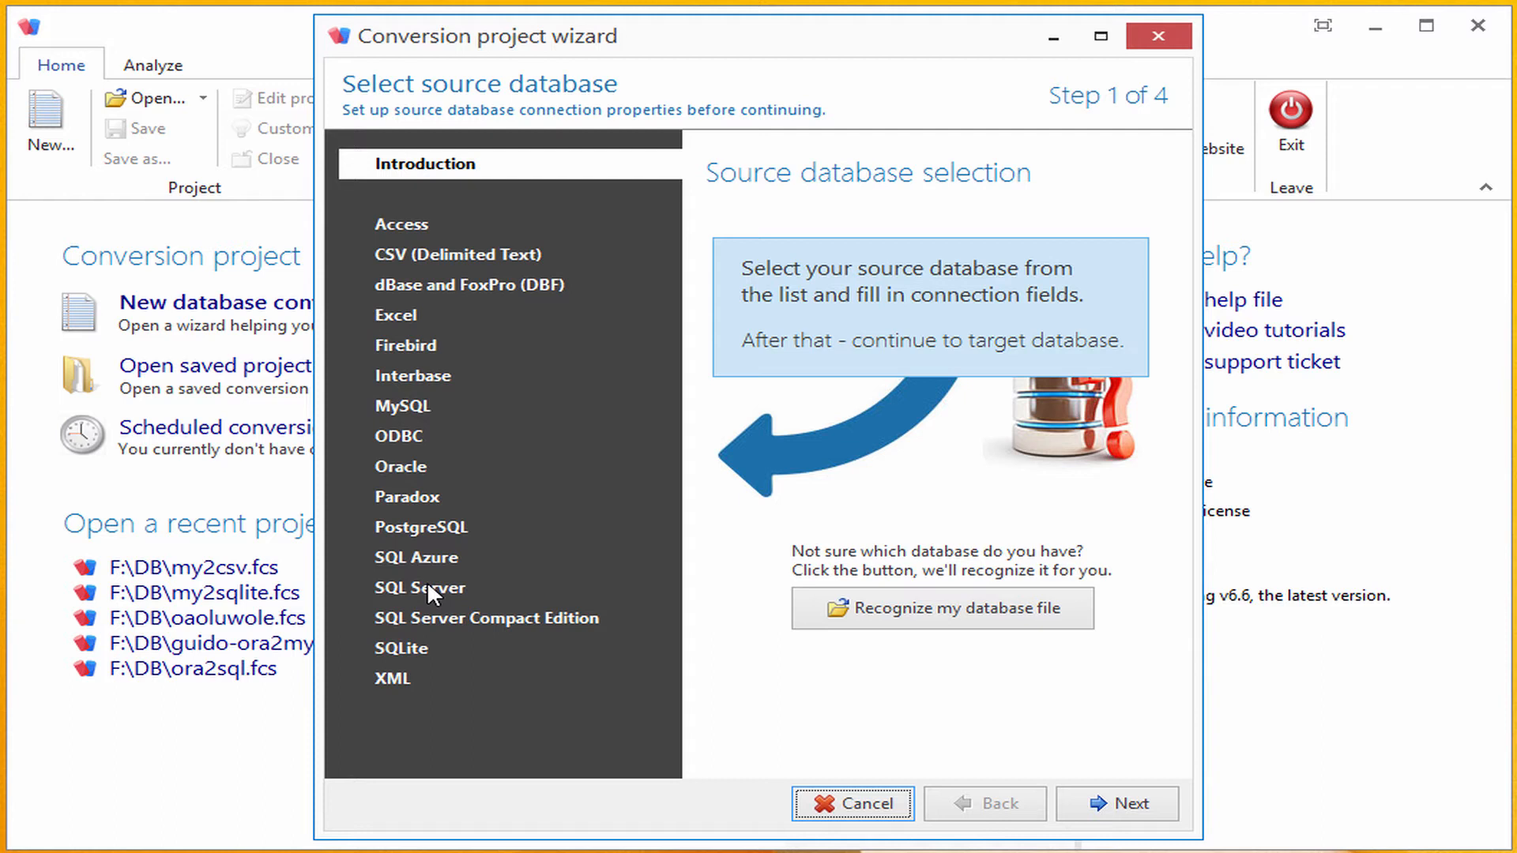
Choose SQL Server source on server sql2012 and select the AdventureWorks2012 database.
{"action": "left_click", "coordinate": [421, 588]}
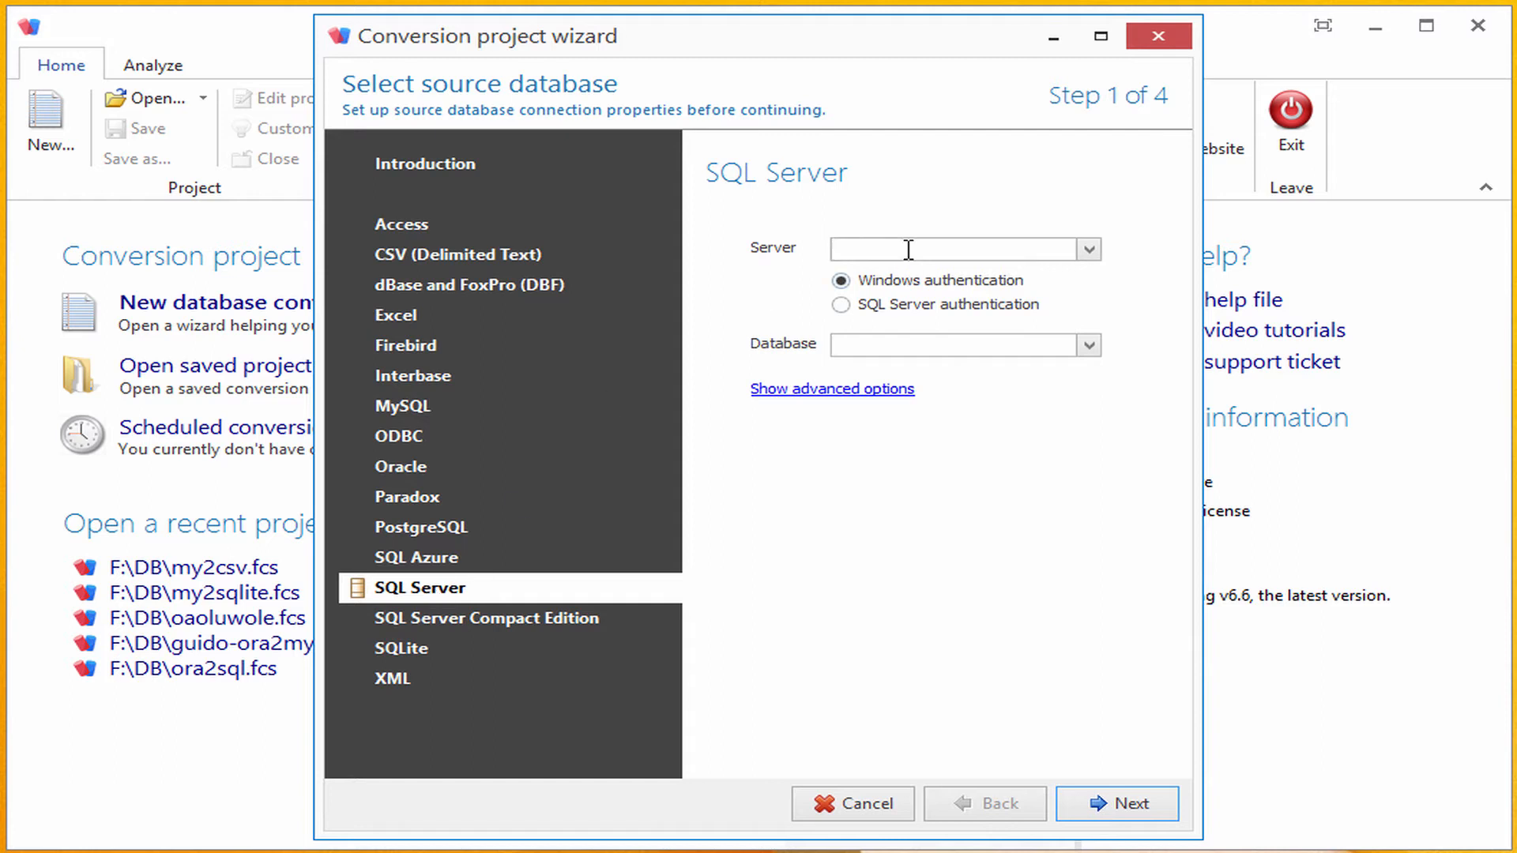
{"action": "type", "text": "sql2012"}
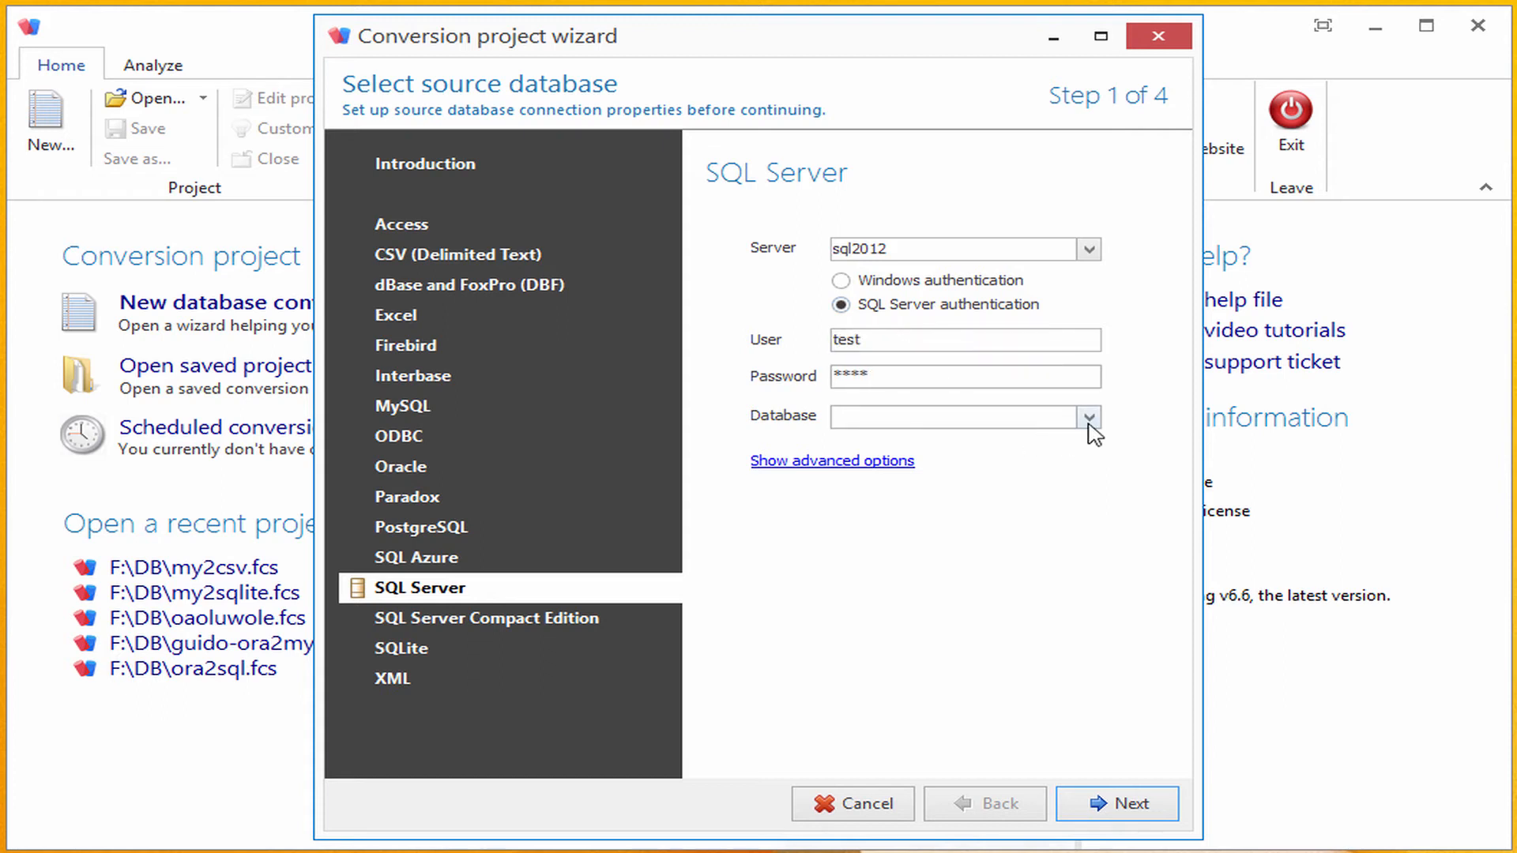
{"action": "left_click", "coordinate": [1088, 420]}
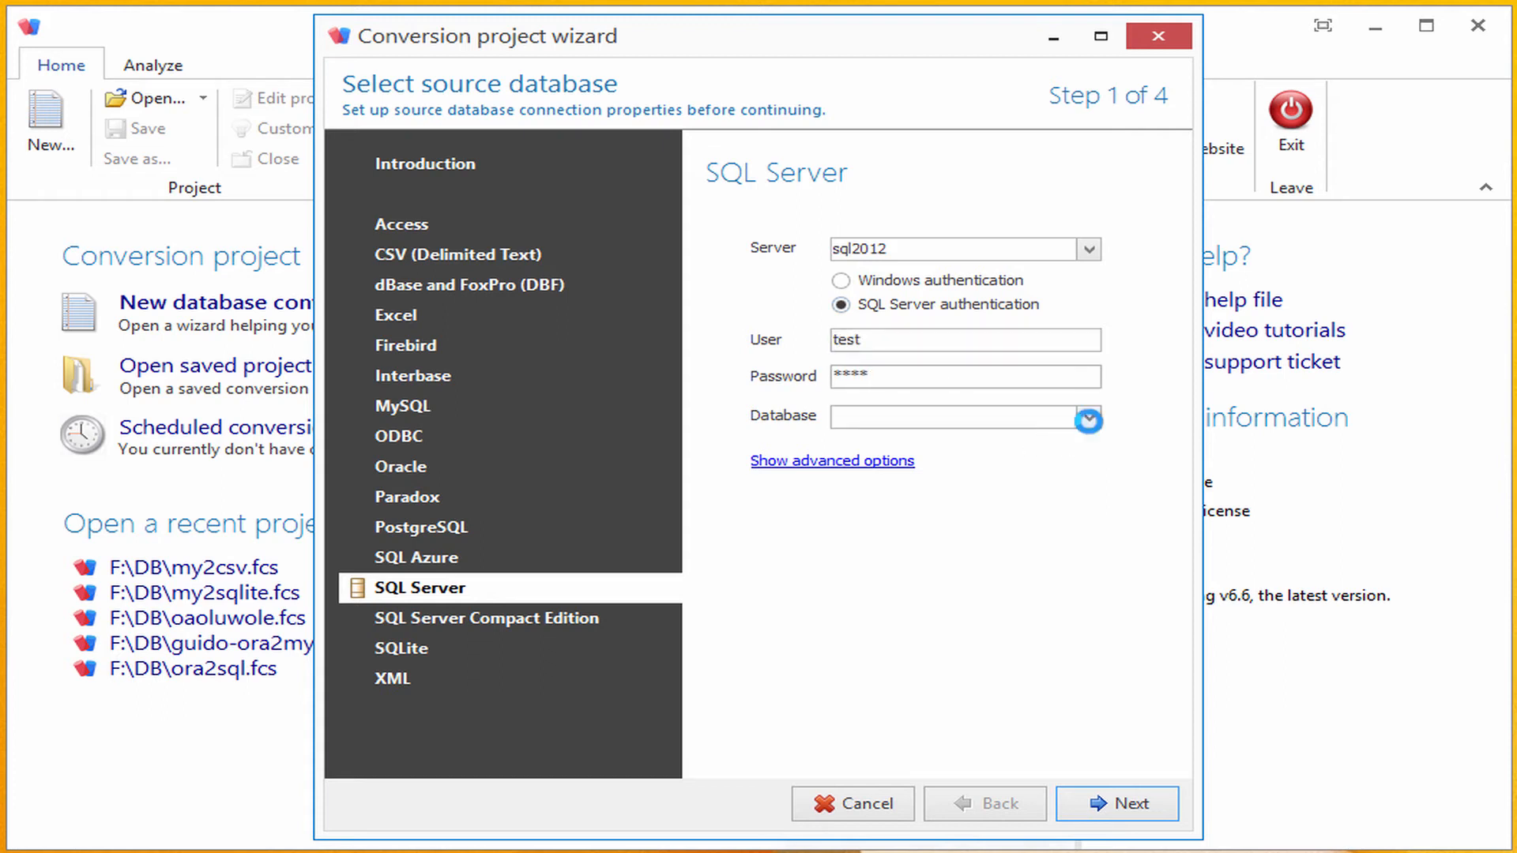
{"action": "left_click", "coordinate": [1086, 420]}
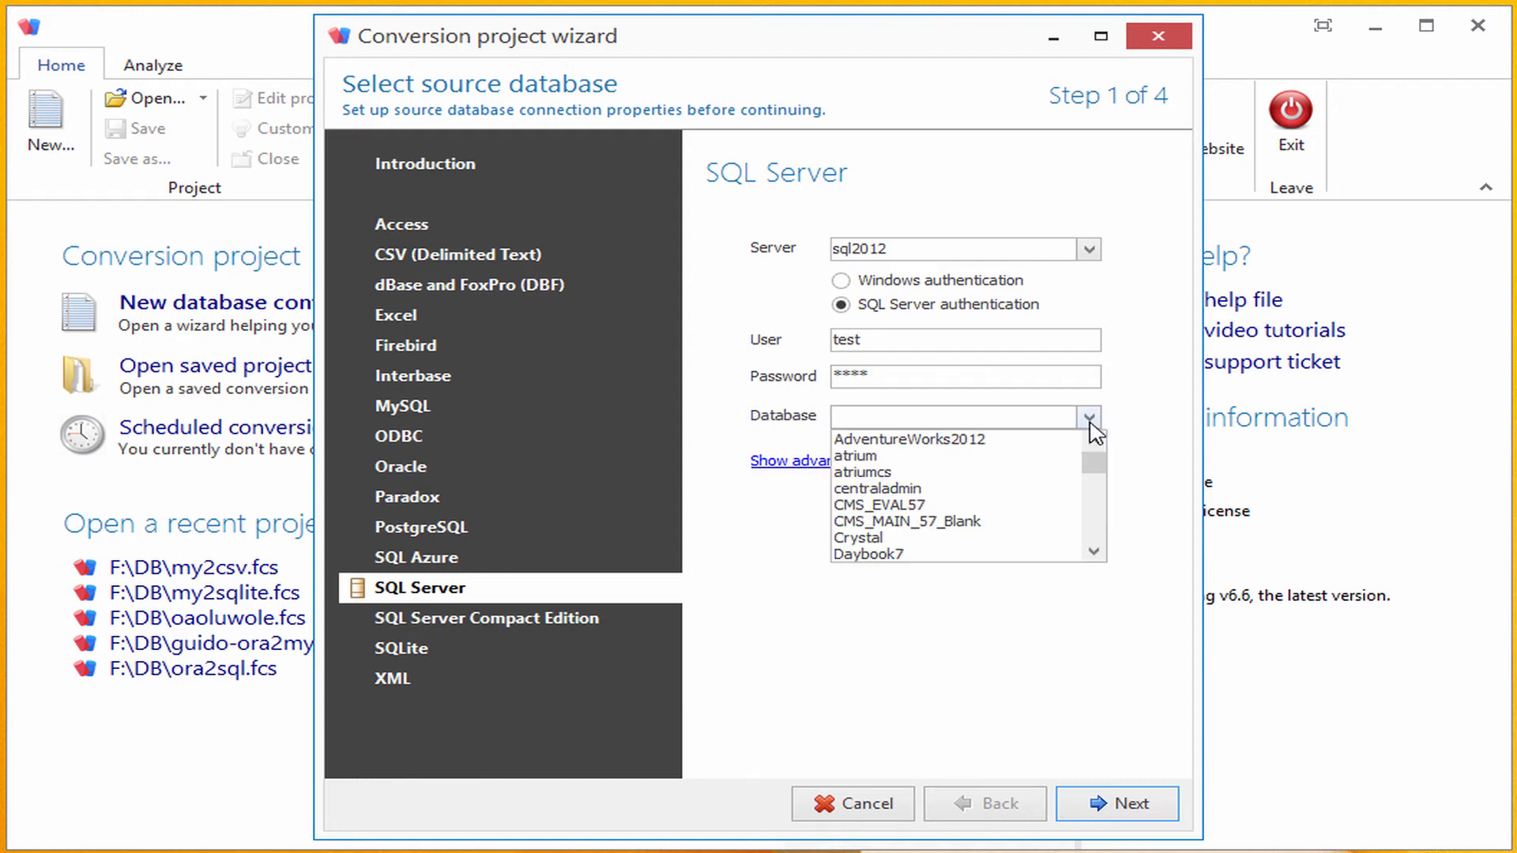
{"action": "left_click", "coordinate": [910, 441]}
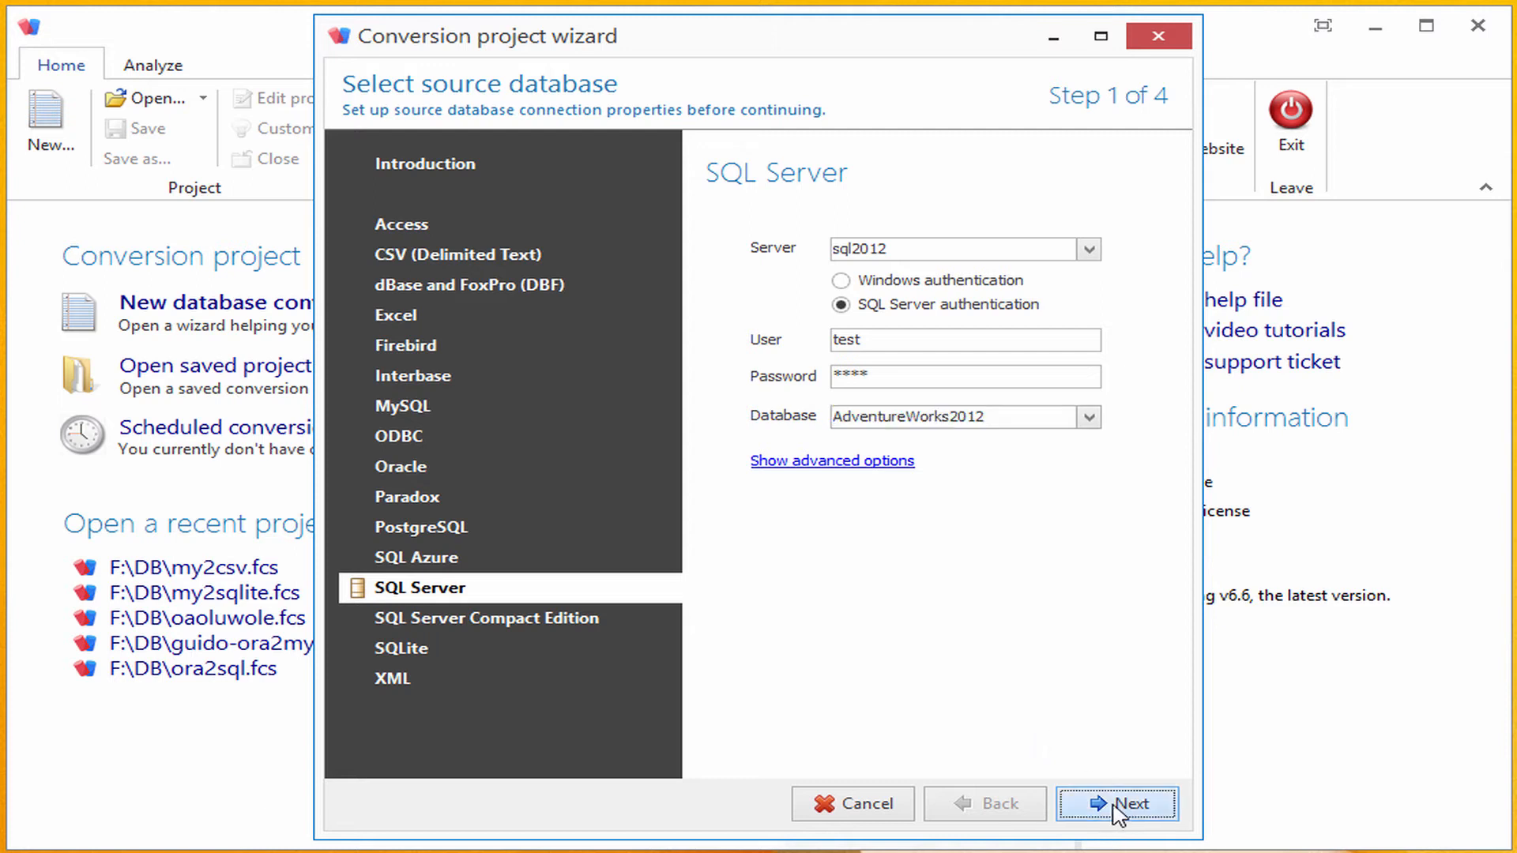
Choose PostgreSQL target on localhost with the postgres password and database name advworks.
{"action": "left_click", "coordinate": [1116, 802]}
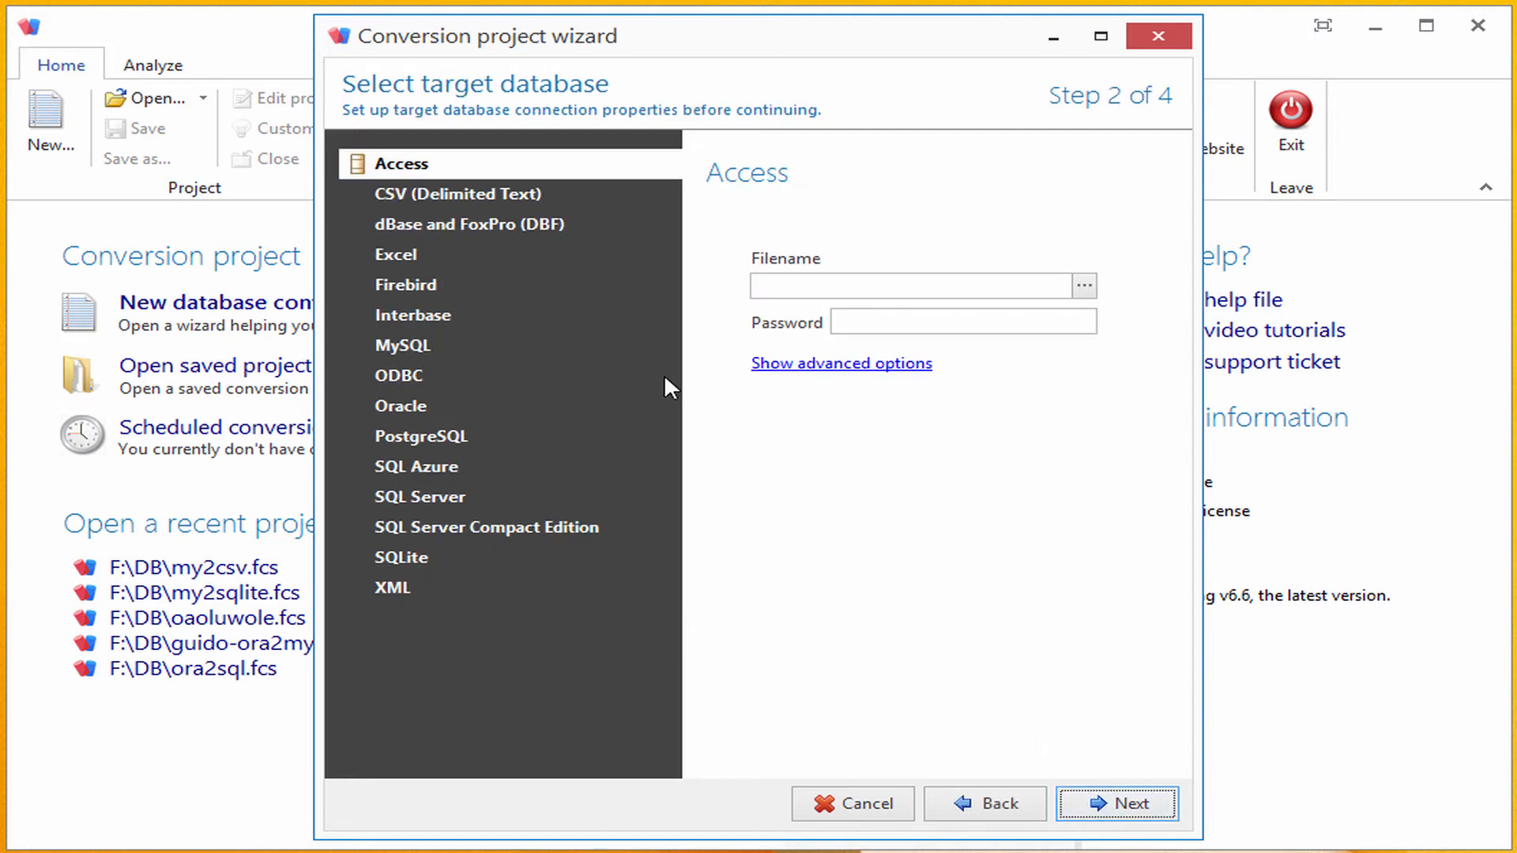
{"action": "mouse_move", "coordinate": [605, 127]}
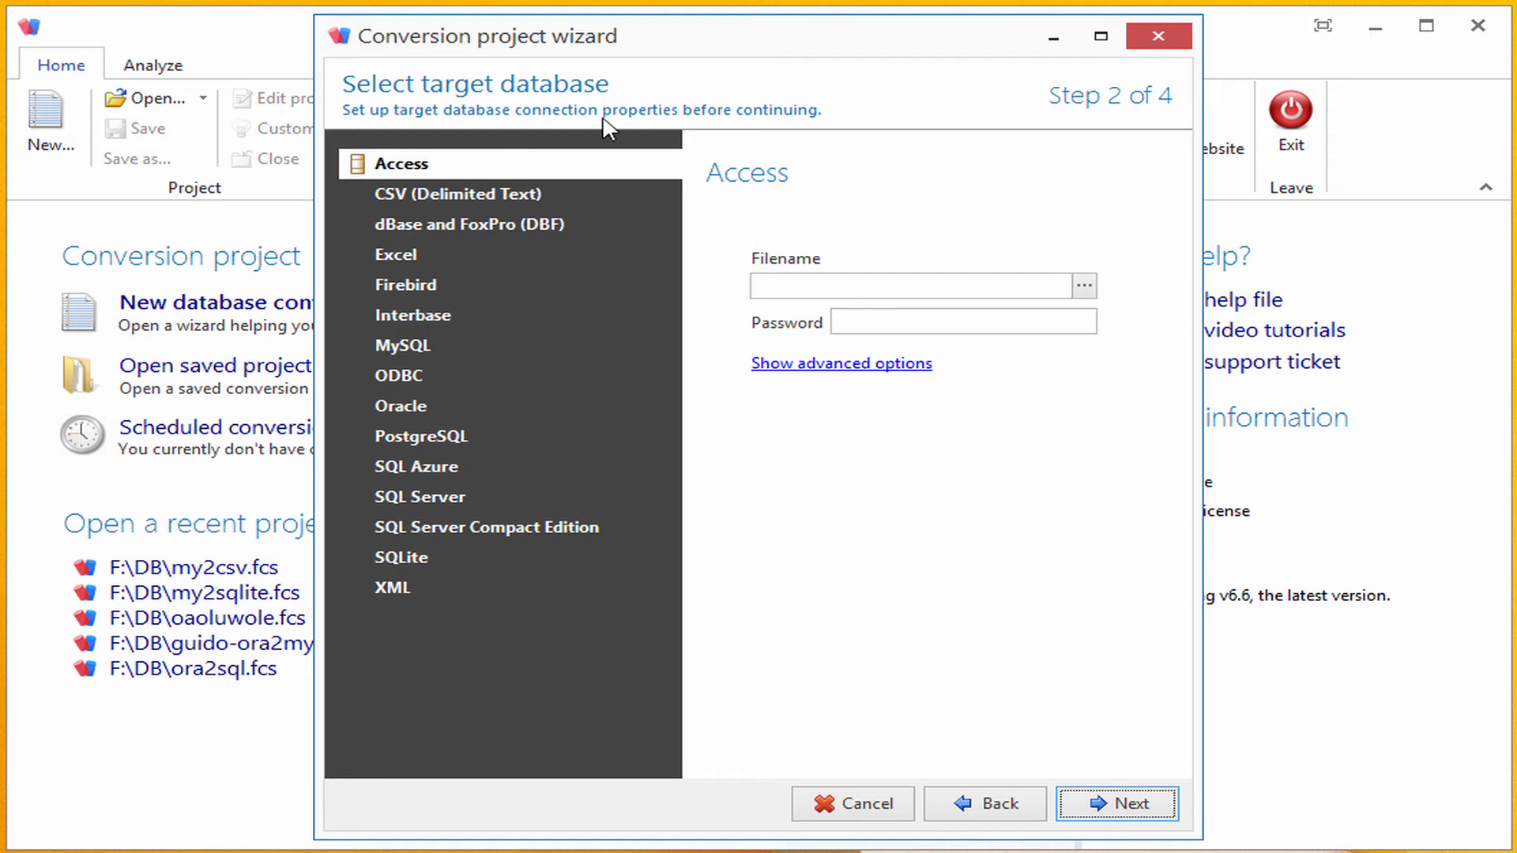
{"action": "left_click", "coordinate": [421, 436]}
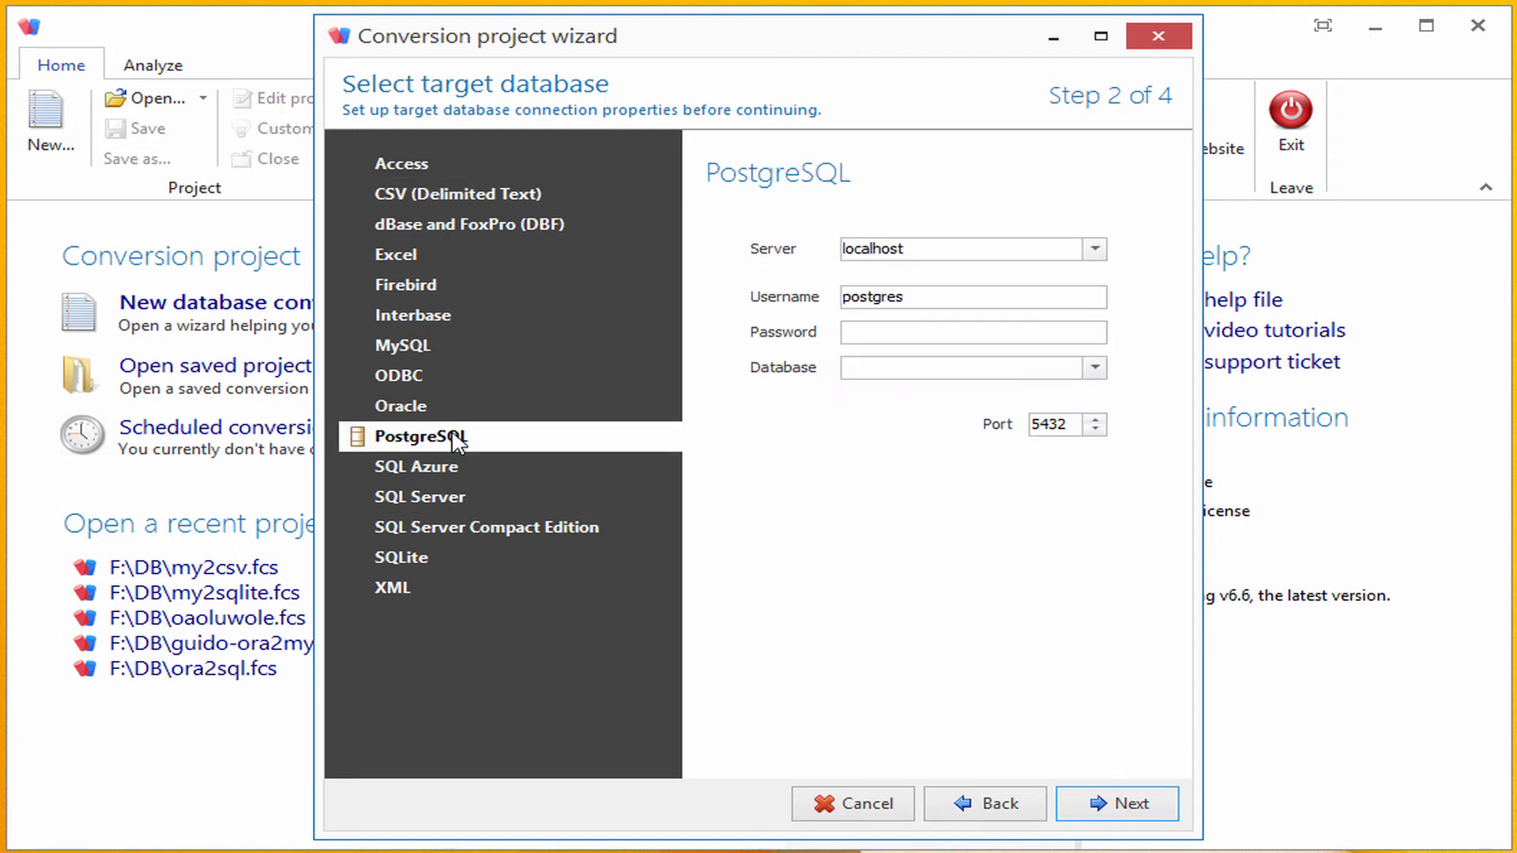
{"action": "type", "text": "*"}
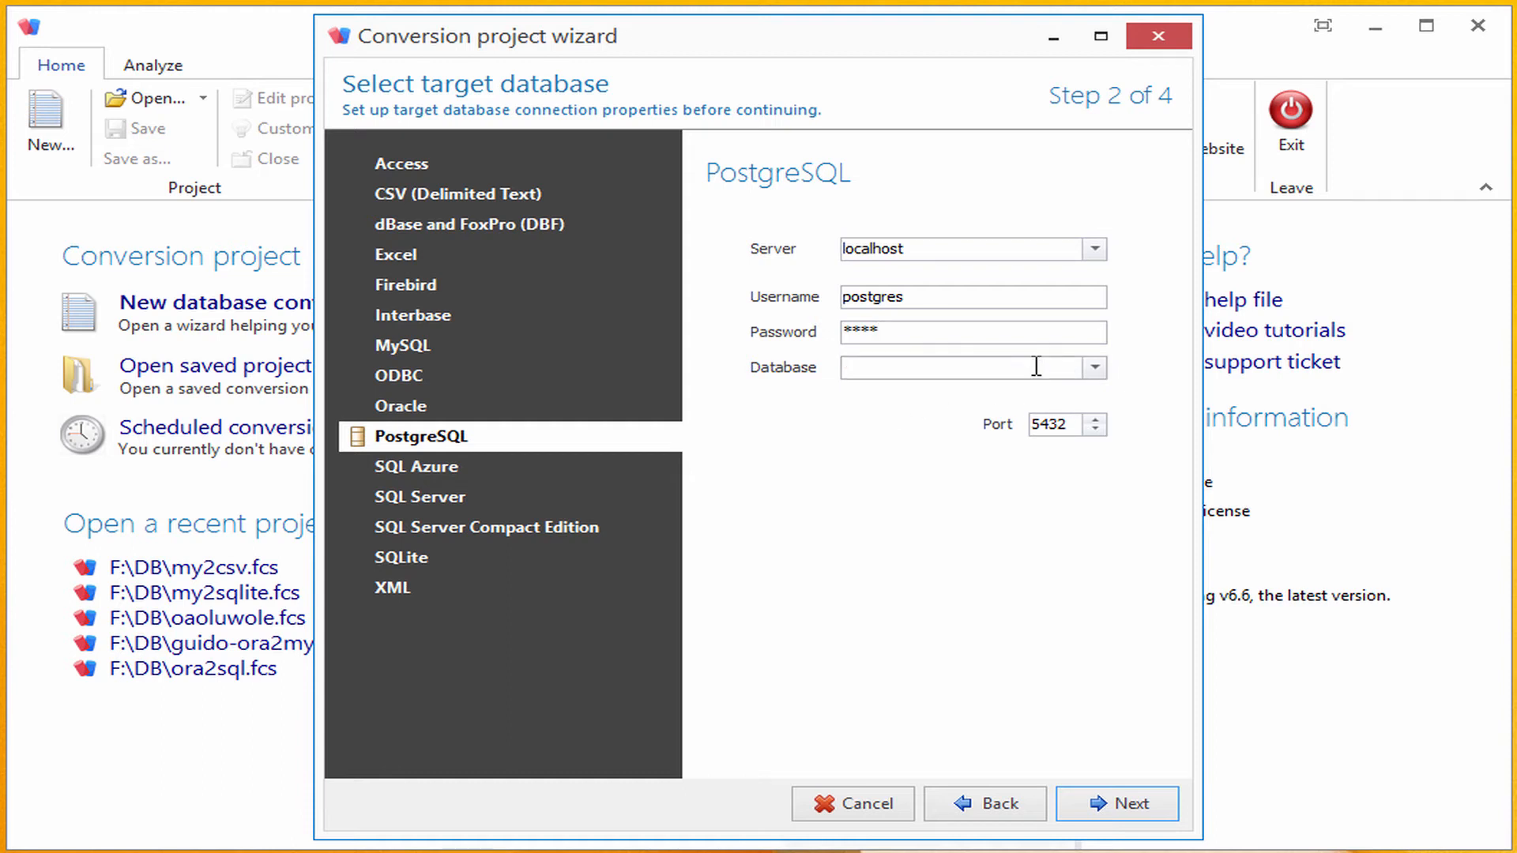
{"action": "type", "text": "advwor"}
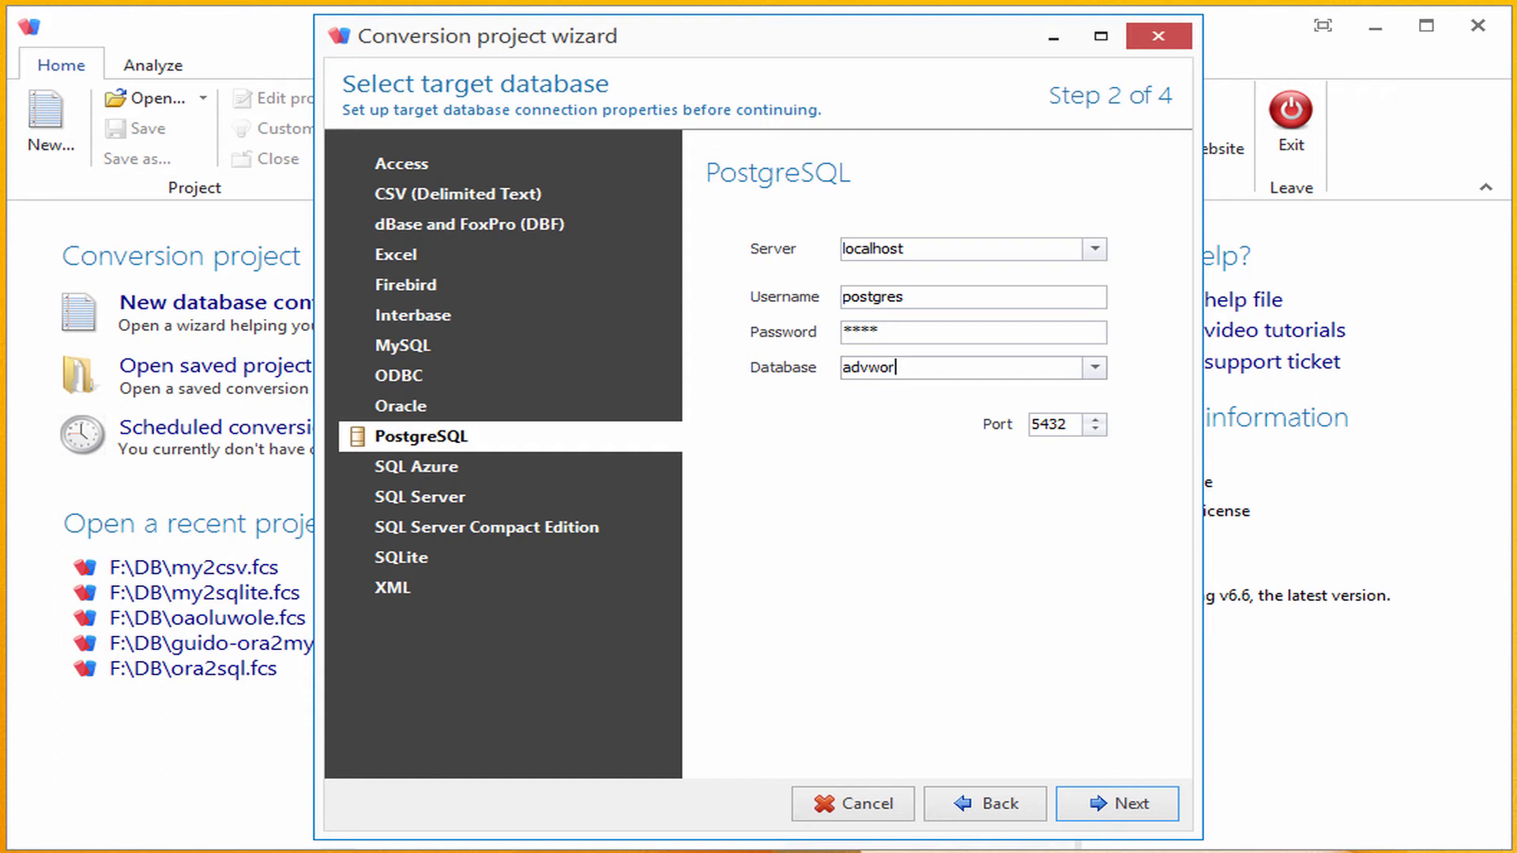
{"action": "type", "text": "ks"}
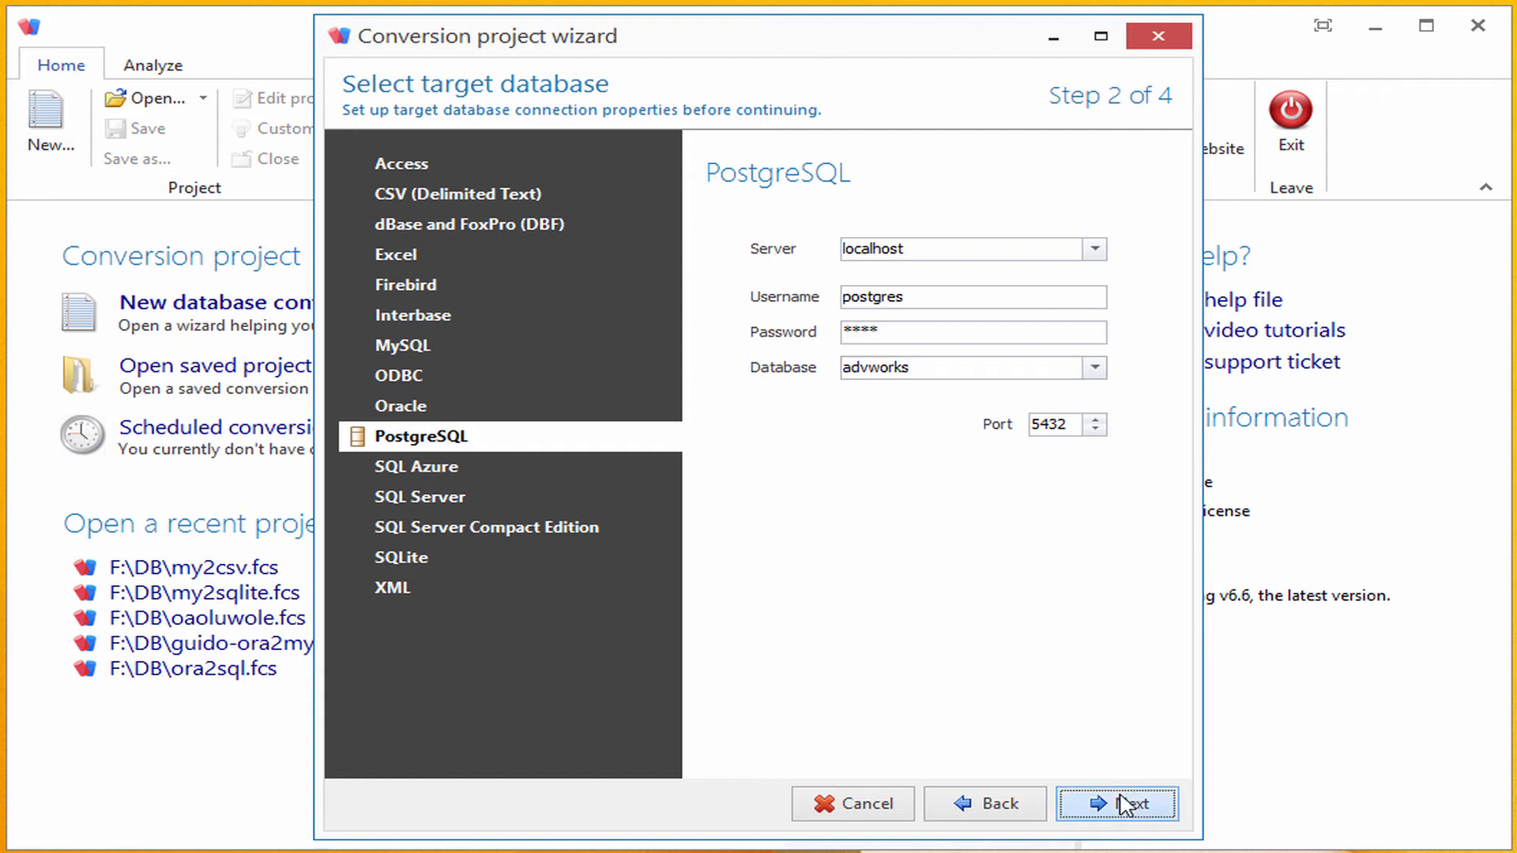
Proceed past the target settings and confirm creating the missing advworks database.
{"action": "left_click", "coordinate": [1117, 805]}
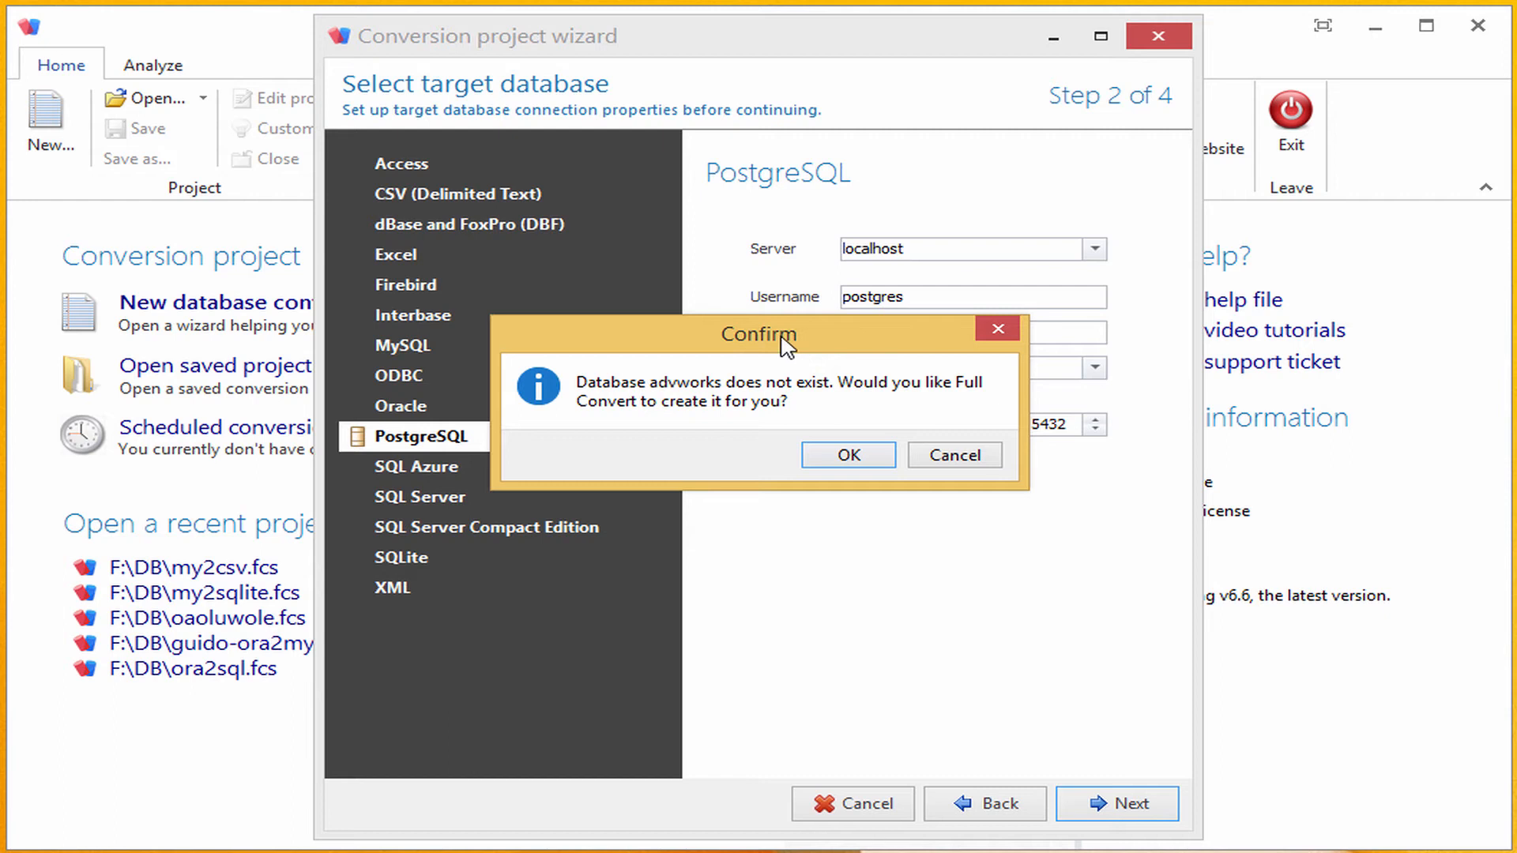
{"action": "mouse_move", "coordinate": [671, 354]}
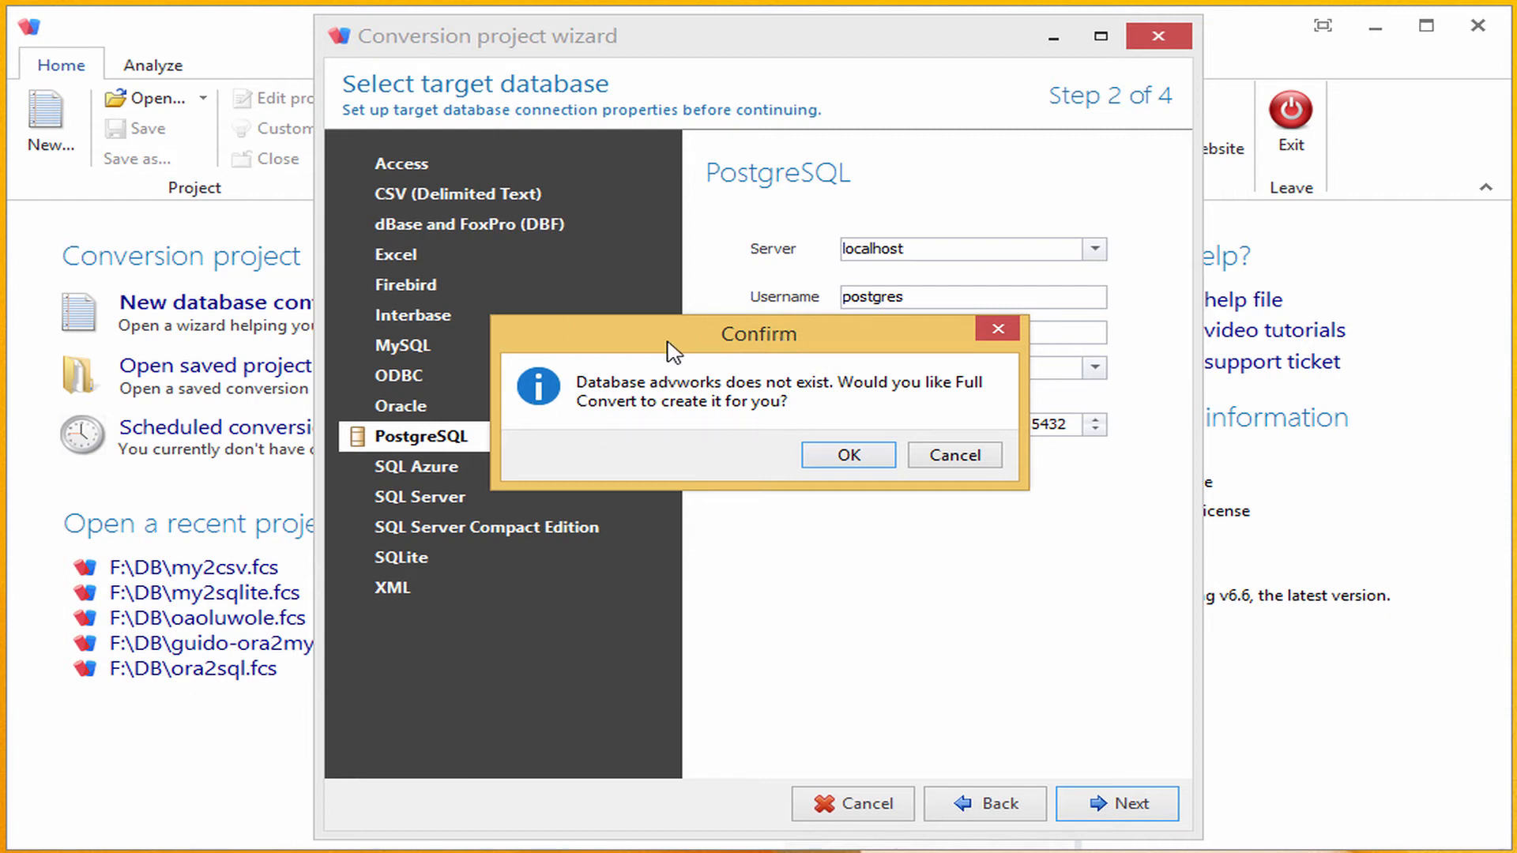
{"action": "mouse_move", "coordinate": [744, 468]}
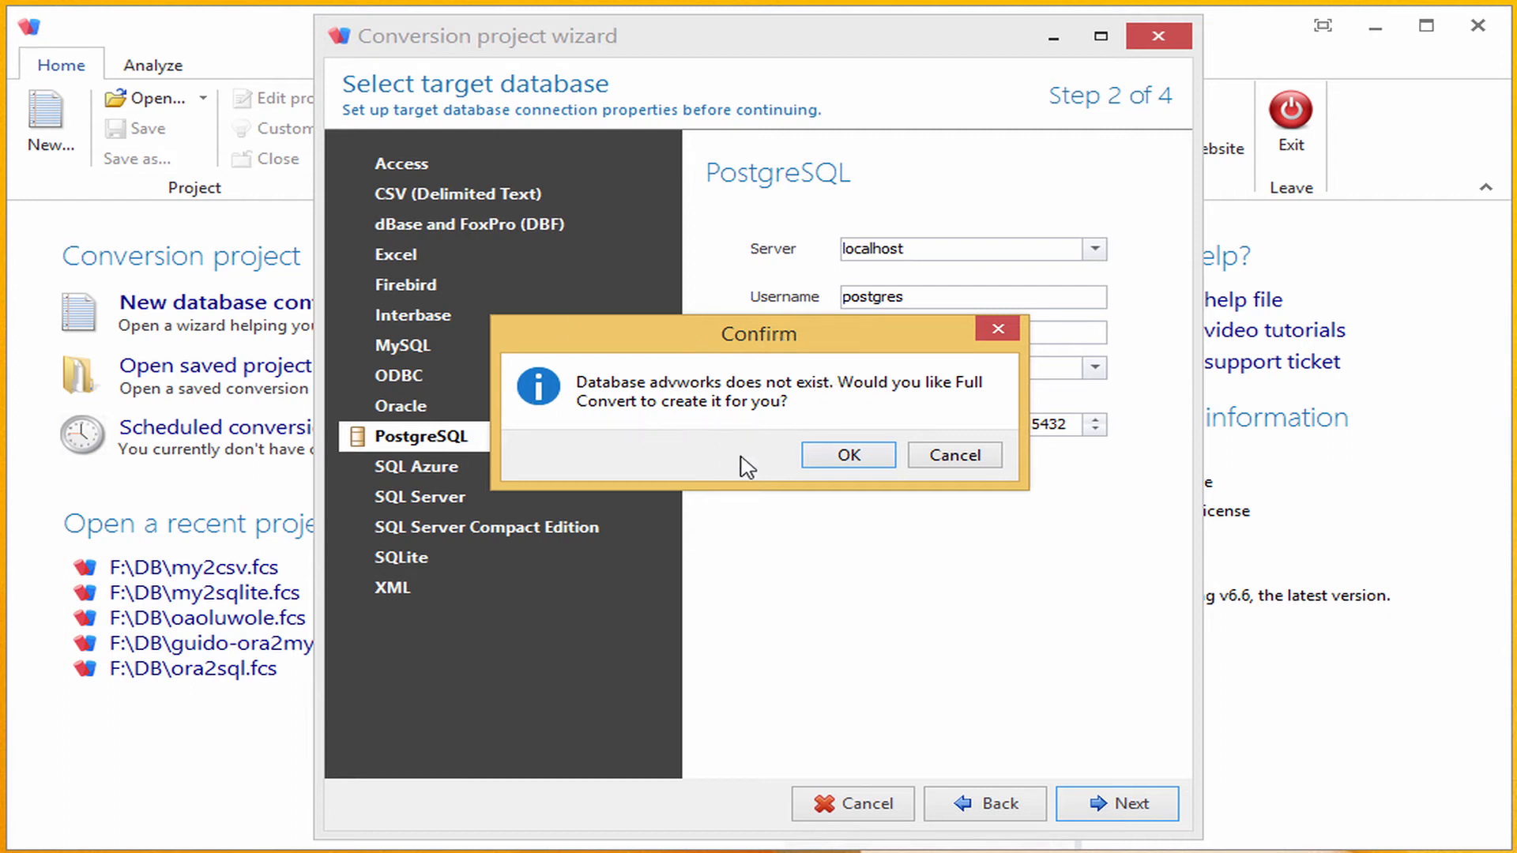
{"action": "left_click", "coordinate": [847, 455]}
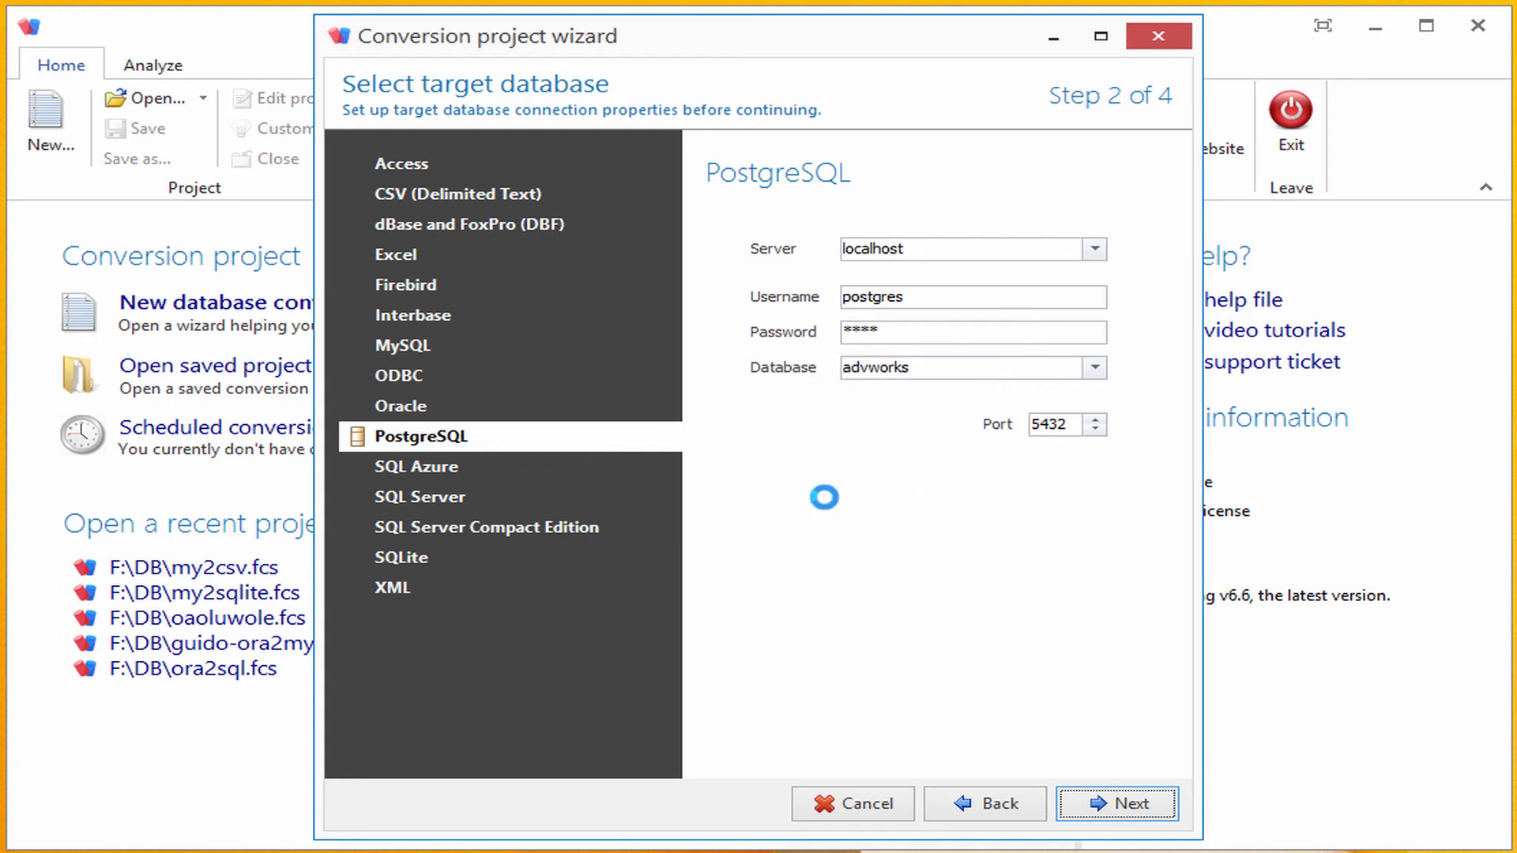
Advance to table selection with all 86 source tables left in the Convert list.
{"action": "left_click", "coordinate": [1115, 804]}
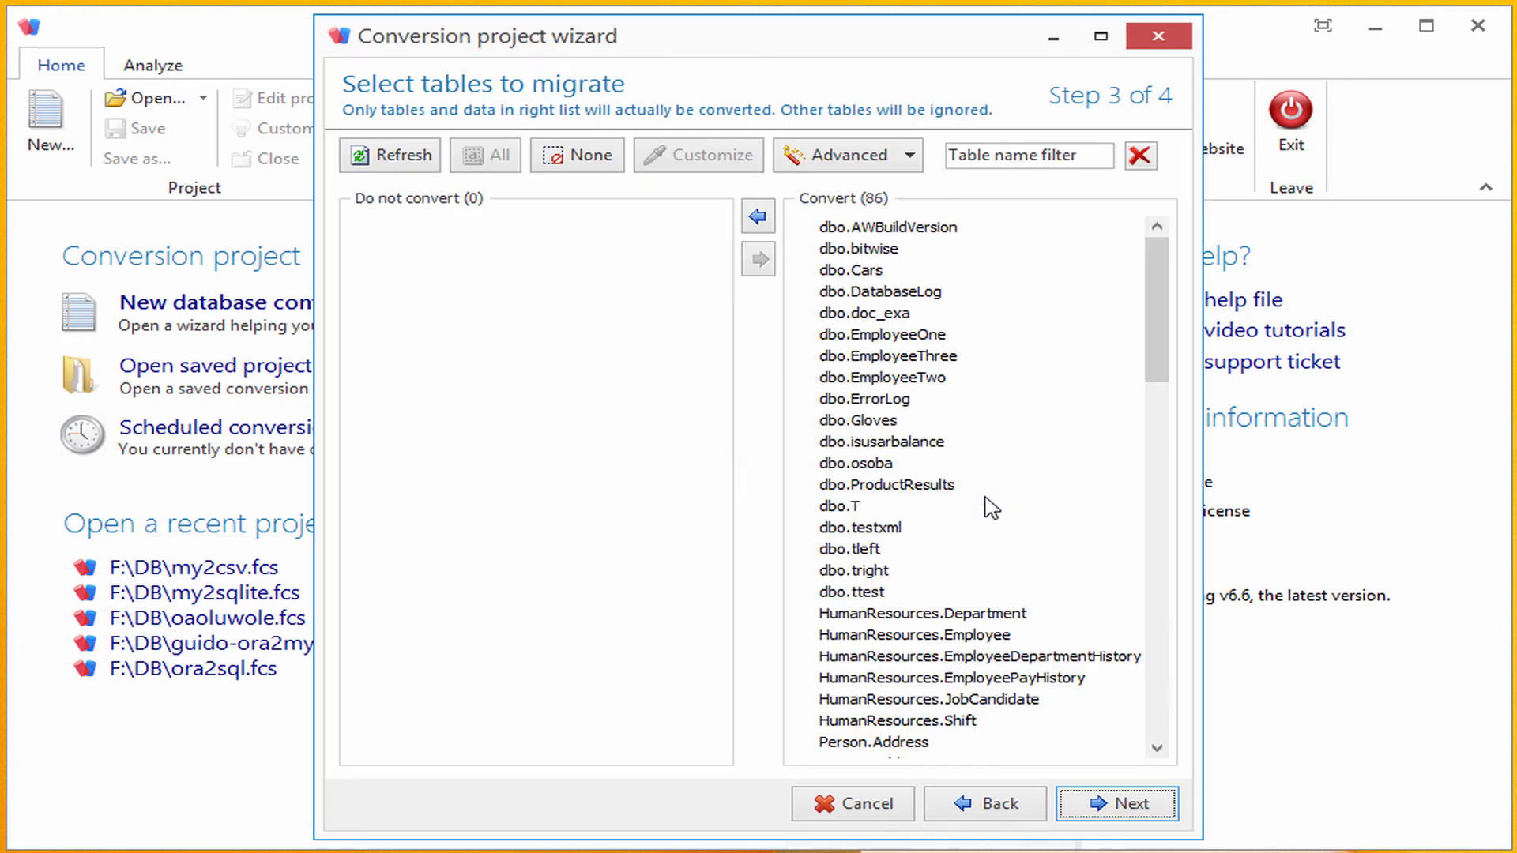
{"action": "mouse_move", "coordinate": [1125, 325]}
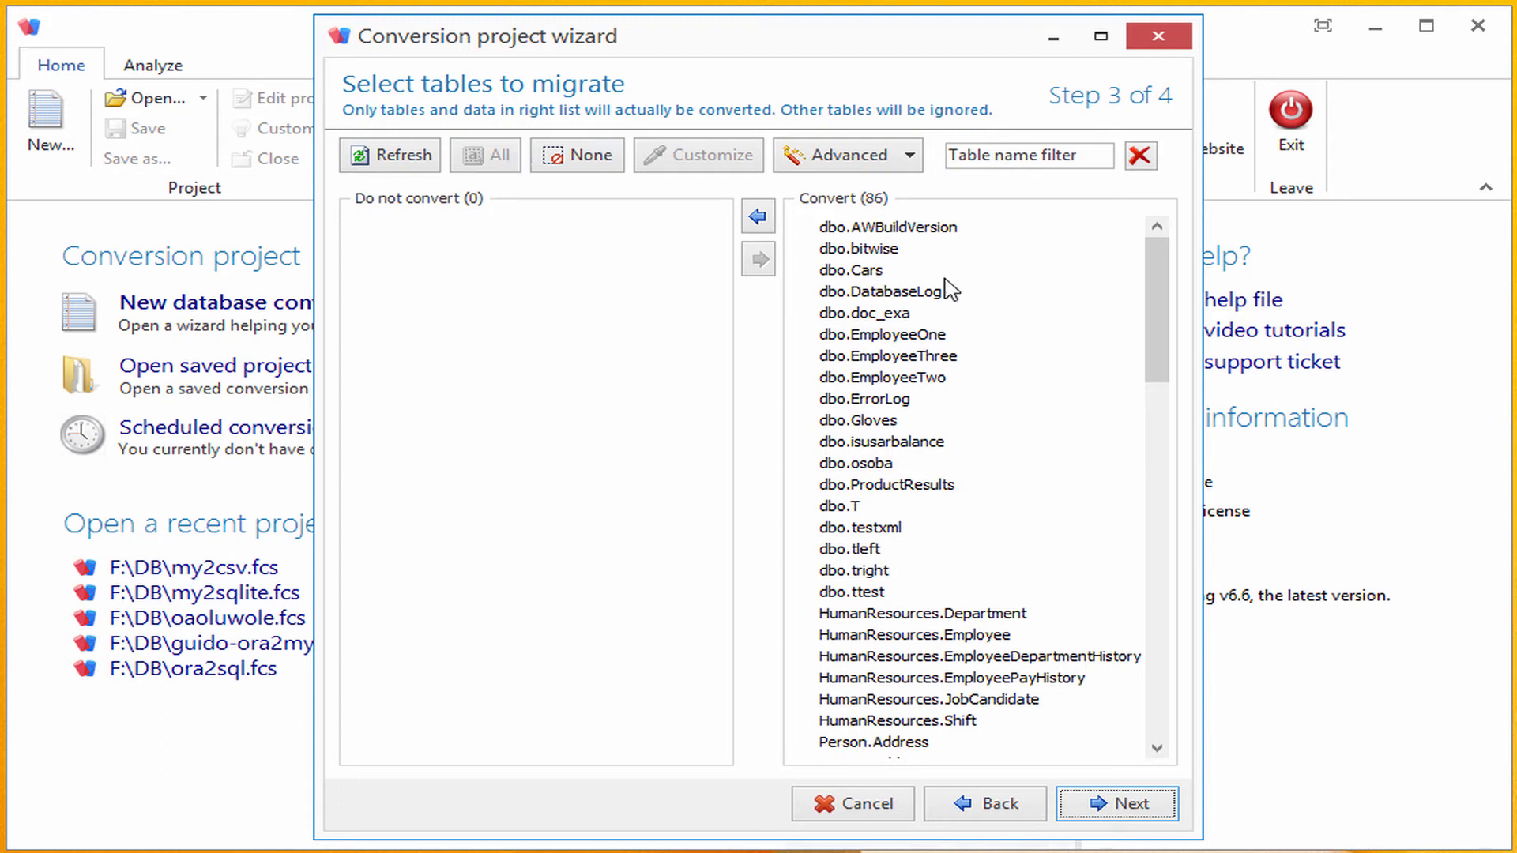
{"action": "scroll", "scroll_direction": "down", "scroll_amount": 3}
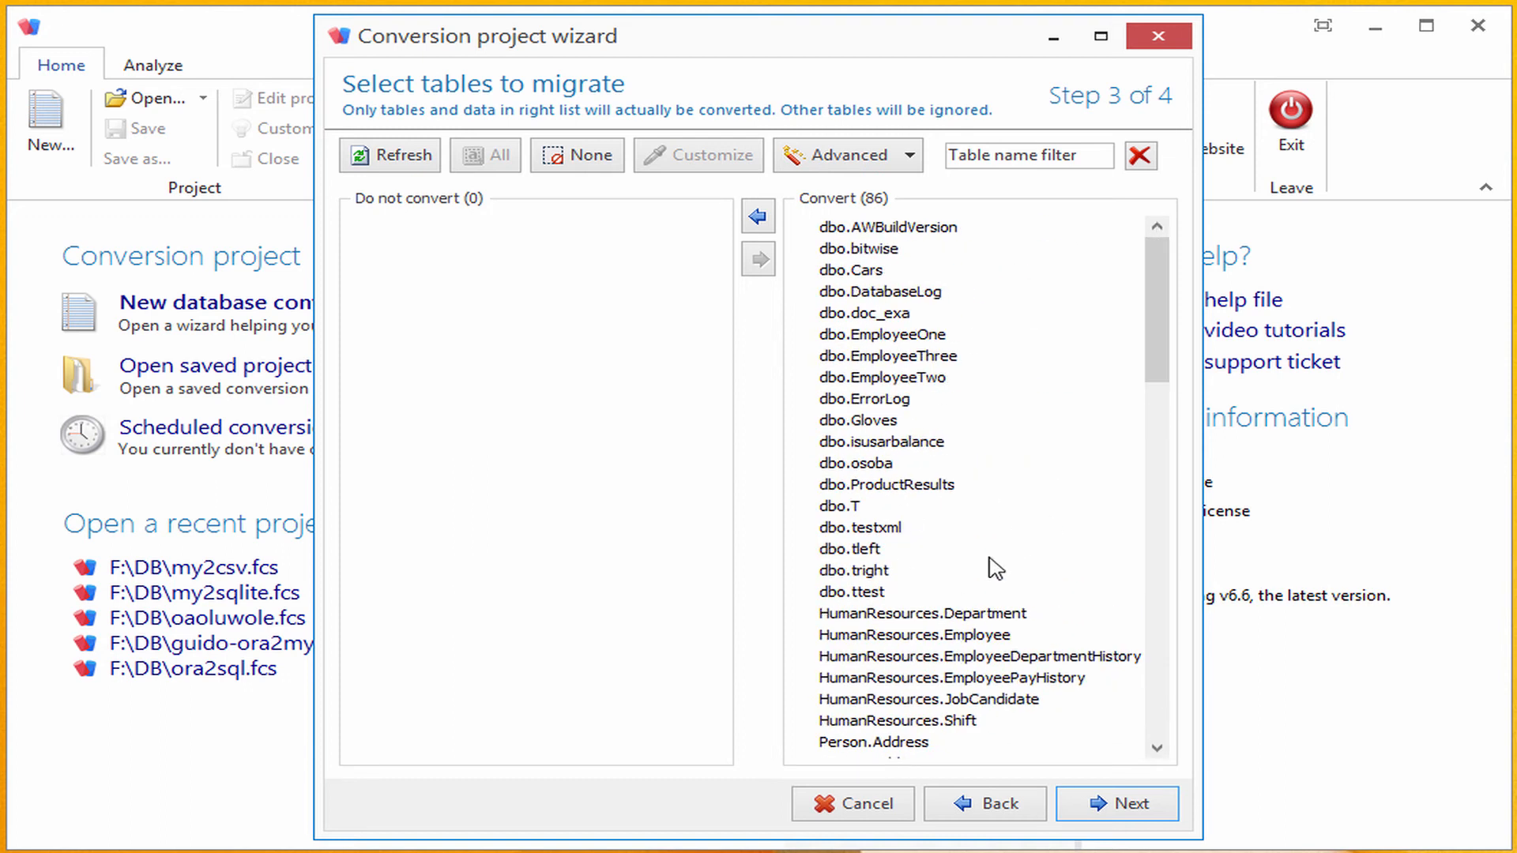
{"action": "mouse_move", "coordinate": [972, 635]}
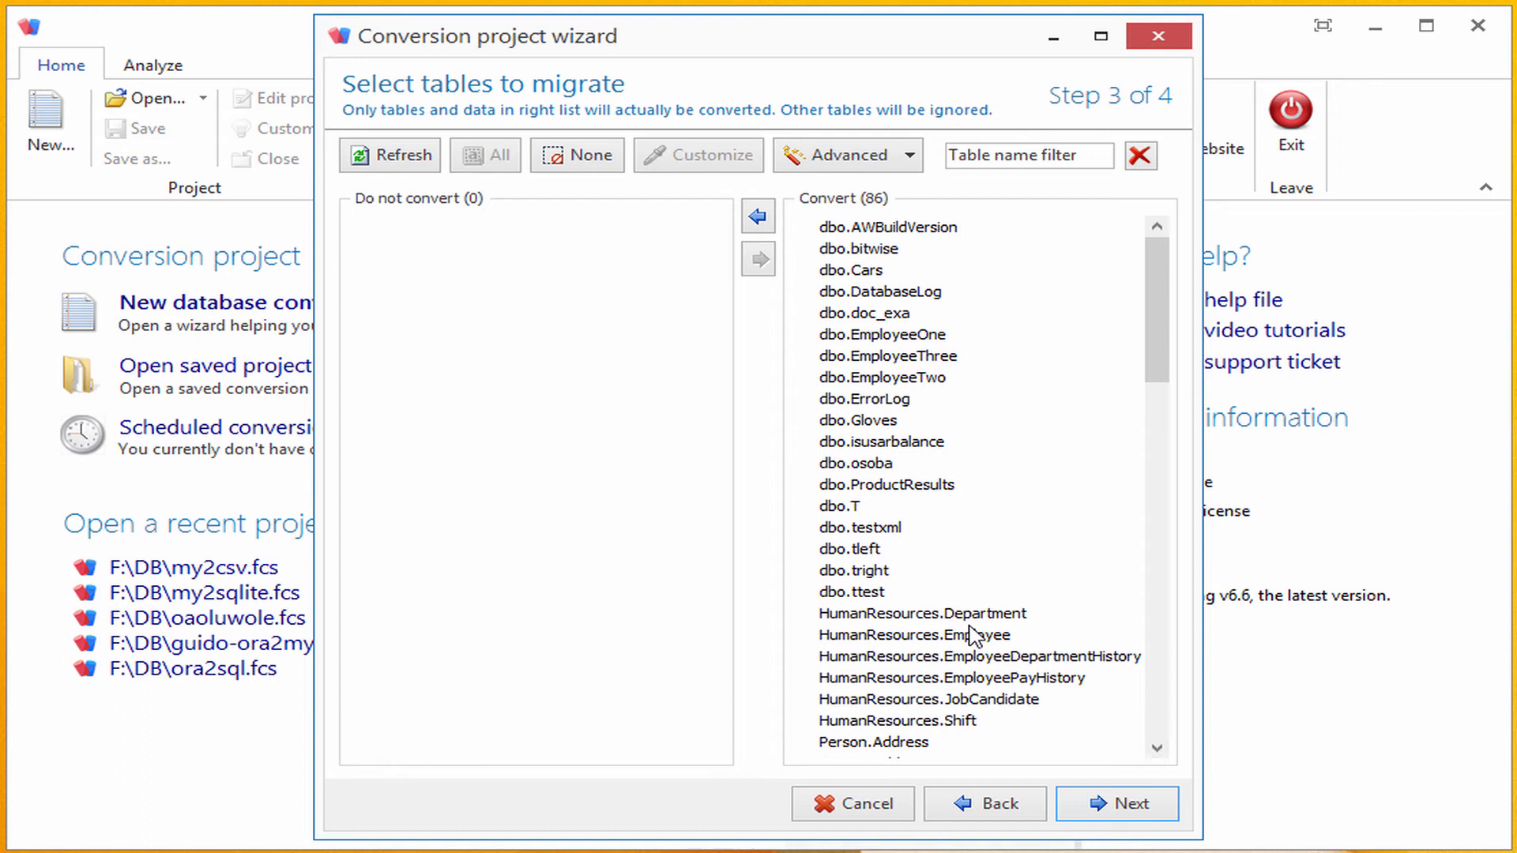
Reach the Step 4 overview and keep immediate conversion of the 86 tables selected.
{"action": "left_click", "coordinate": [1115, 803]}
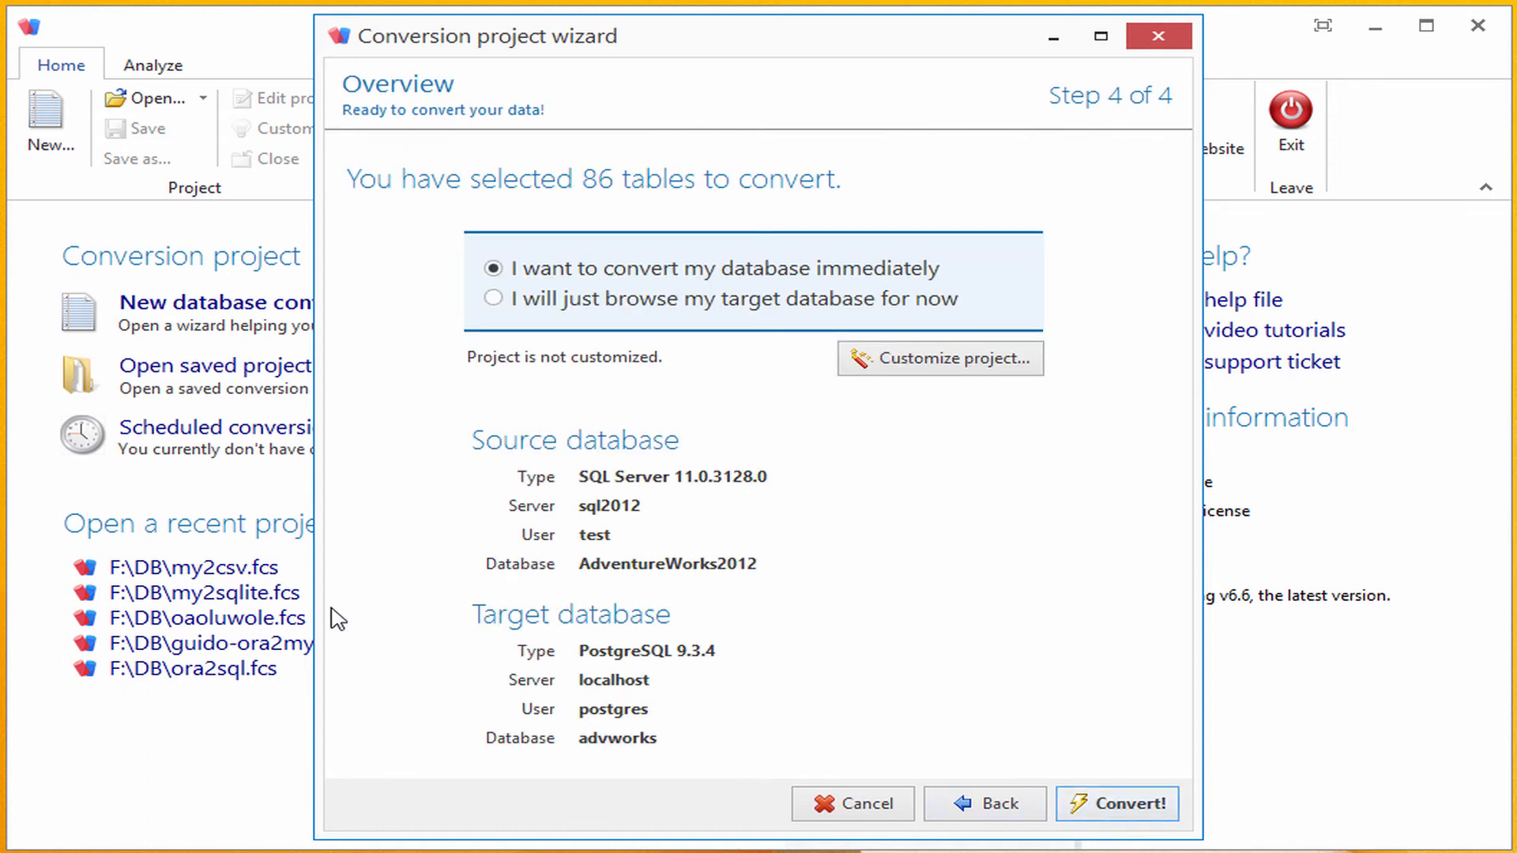
{"action": "mouse_move", "coordinate": [756, 542]}
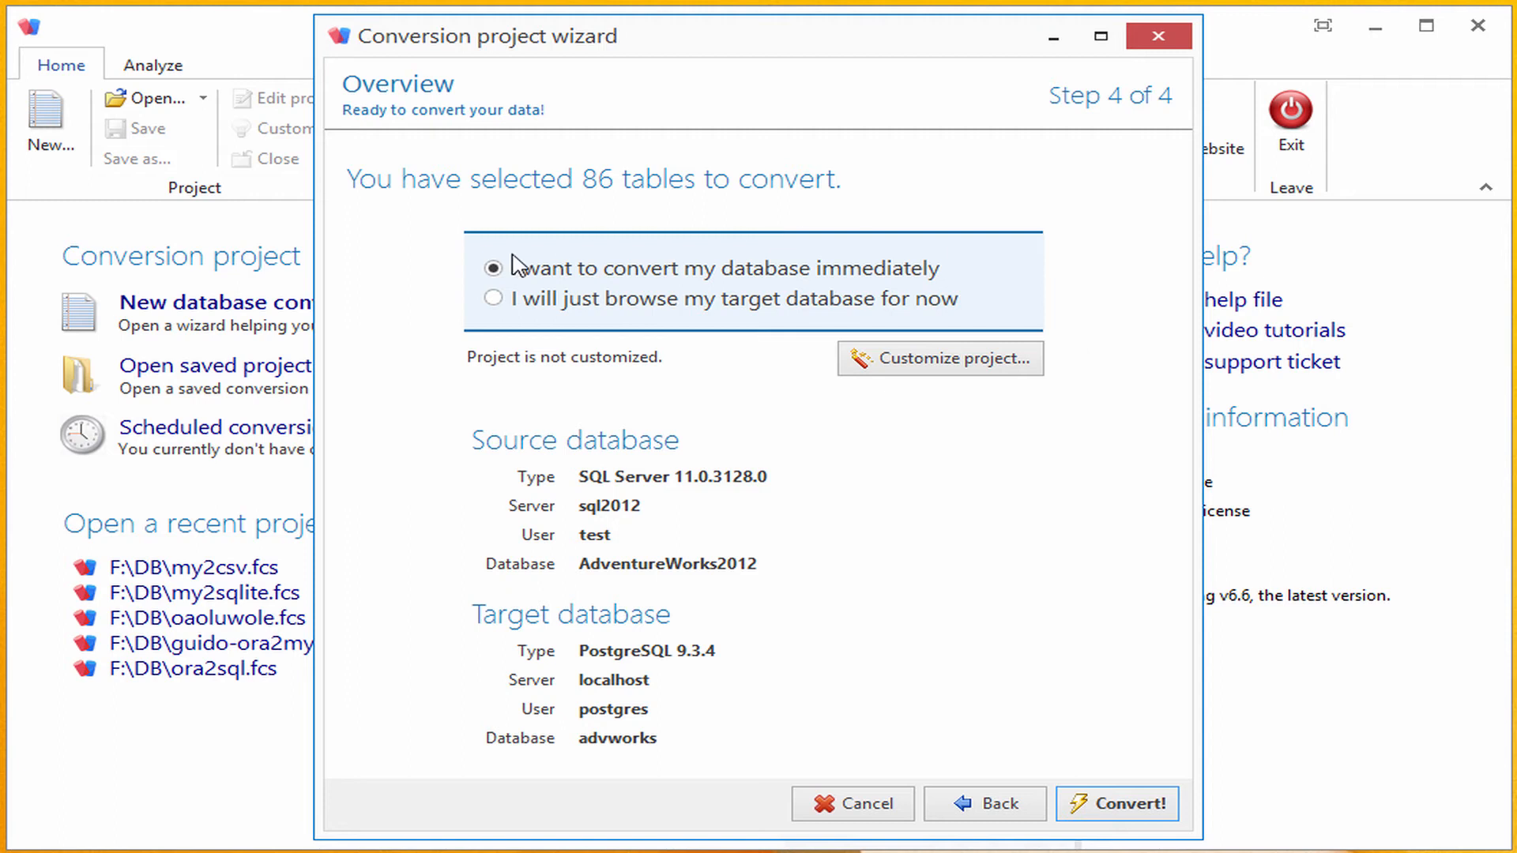
{"action": "left_click", "coordinate": [493, 269]}
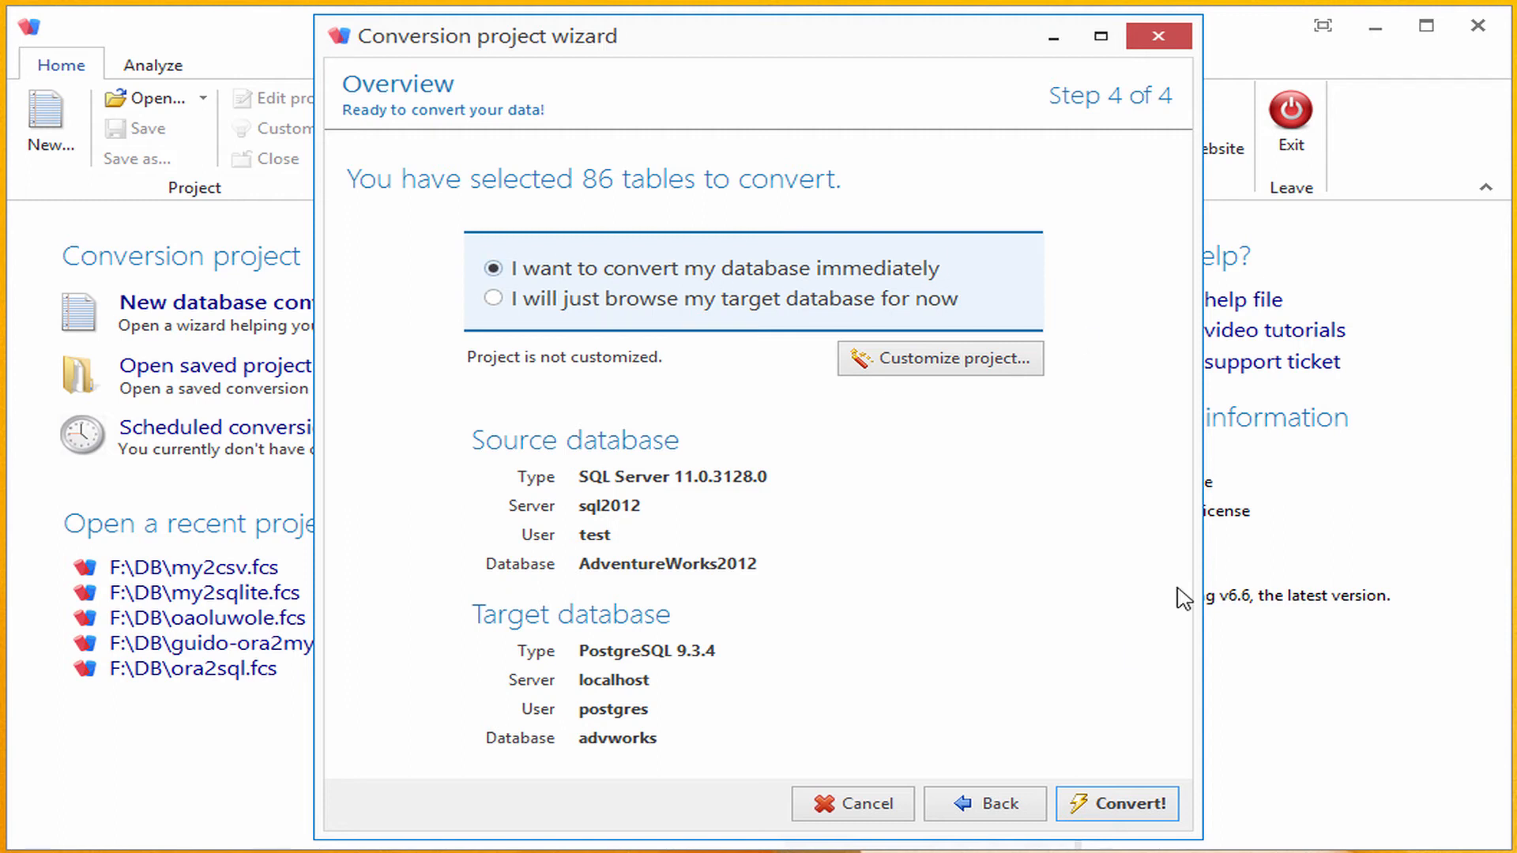
{"action": "mouse_move", "coordinate": [1131, 820]}
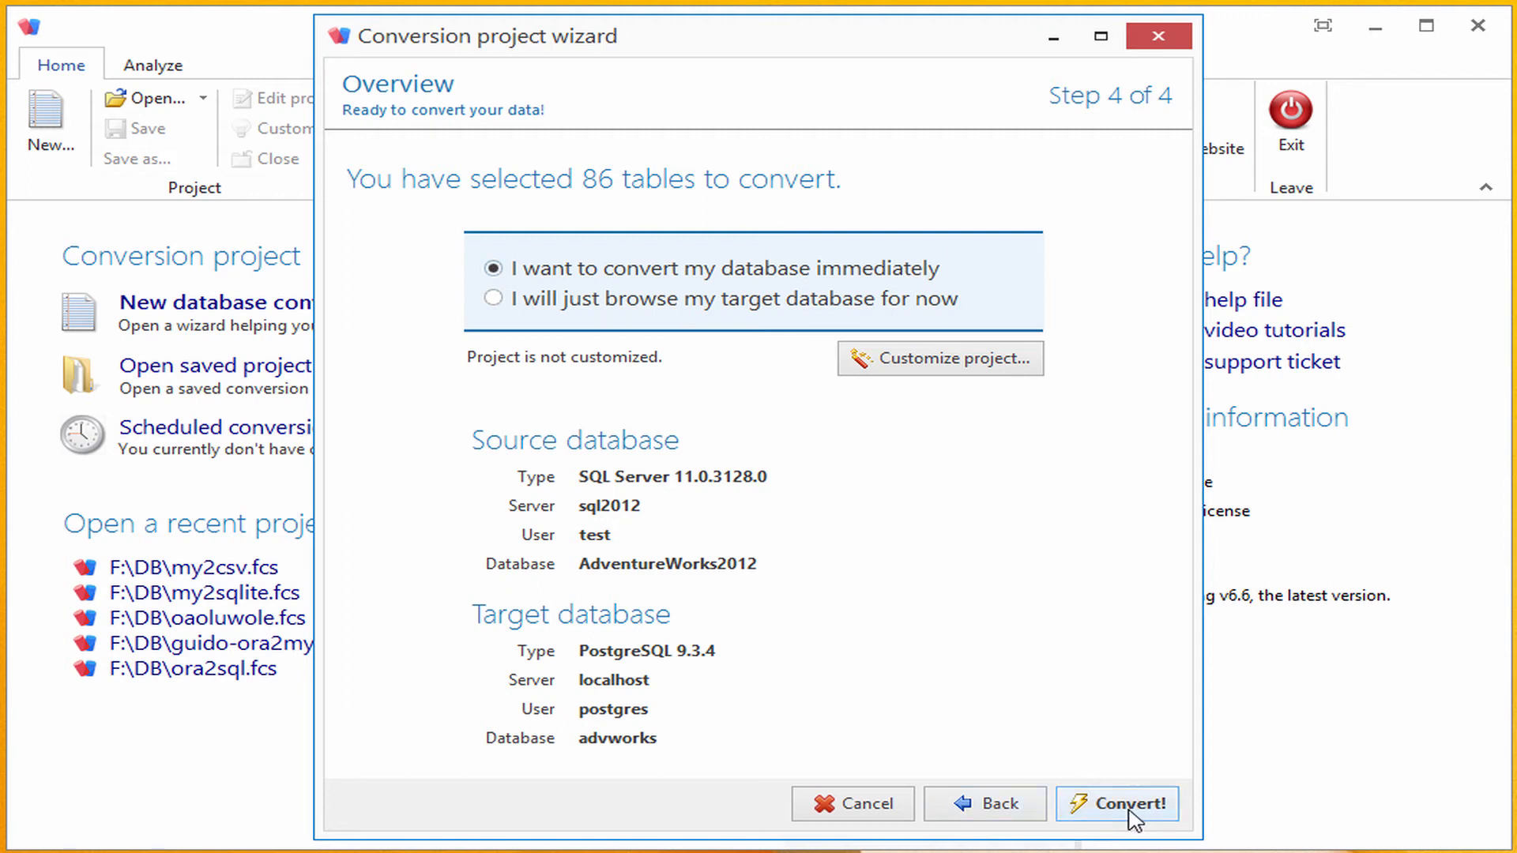
Run the conversion of all 86 AdventureWorks2012 tables into advworks.
{"action": "left_click", "coordinate": [1115, 803]}
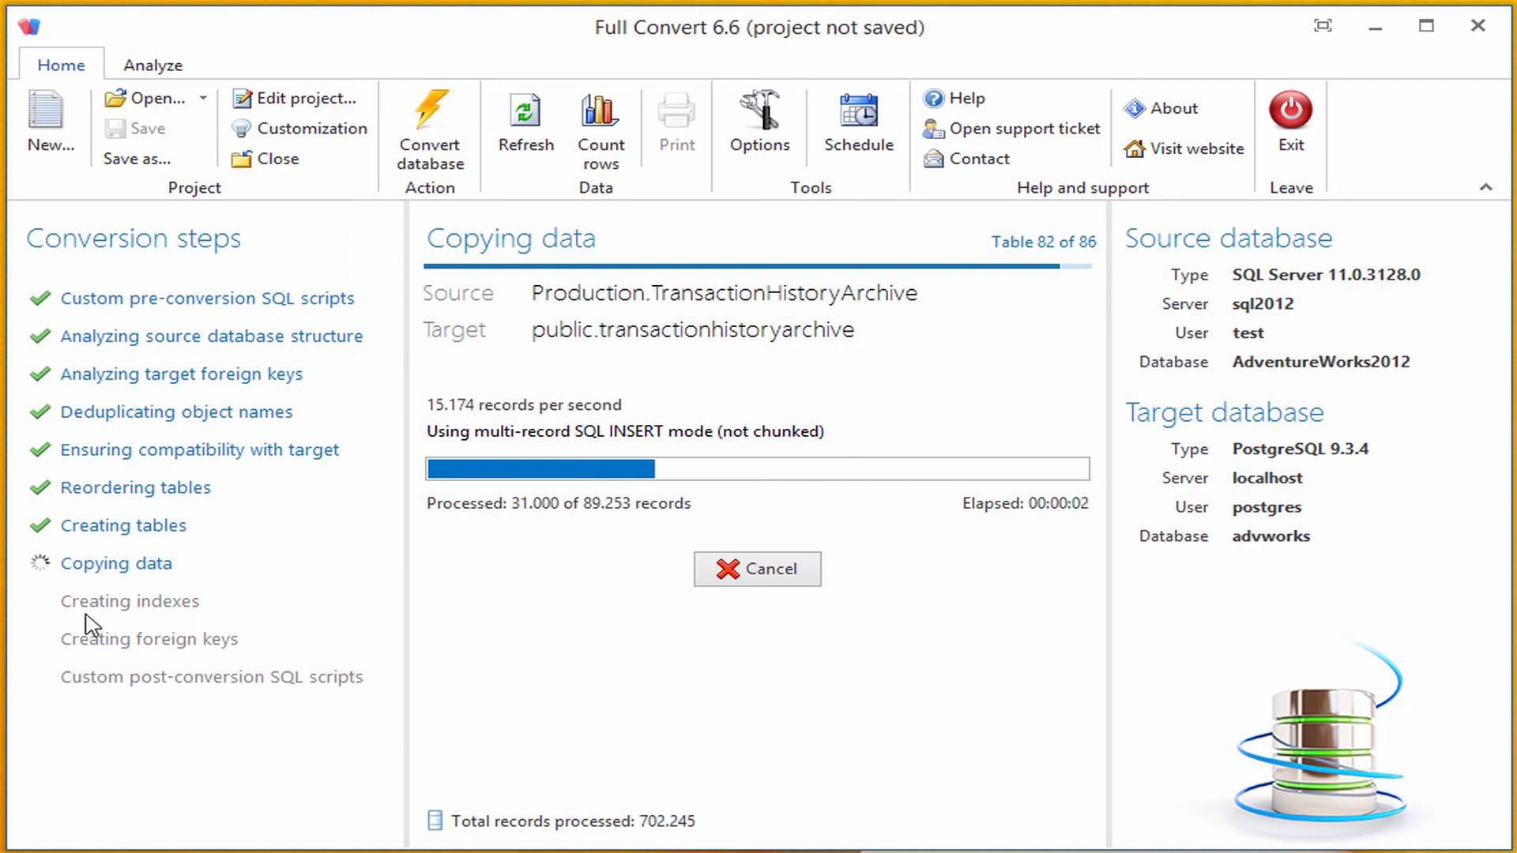
{"action": "mouse_move", "coordinate": [222, 648]}
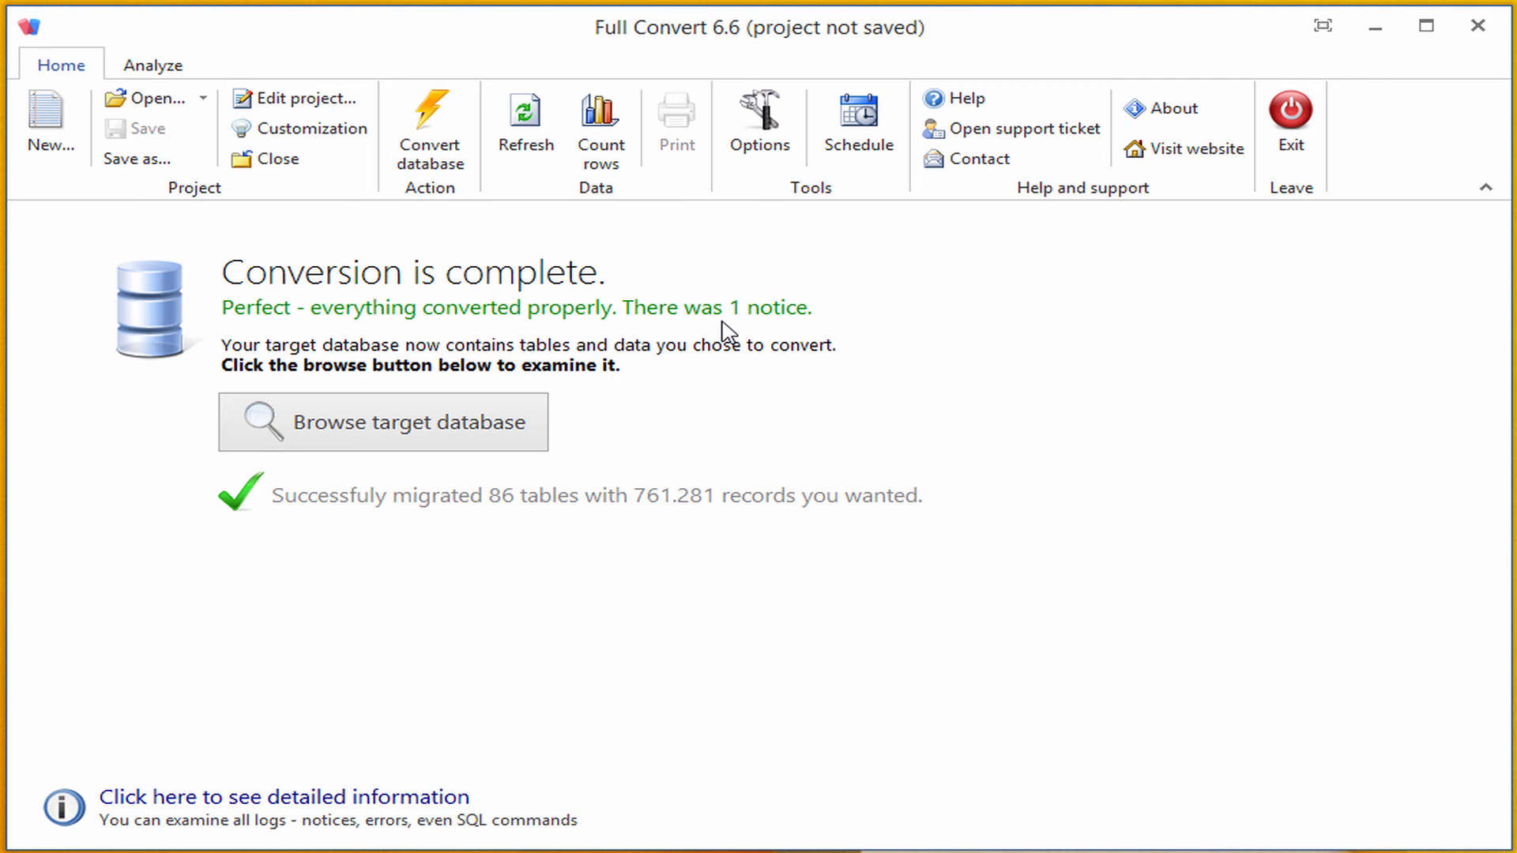
{"action": "mouse_move", "coordinate": [659, 523]}
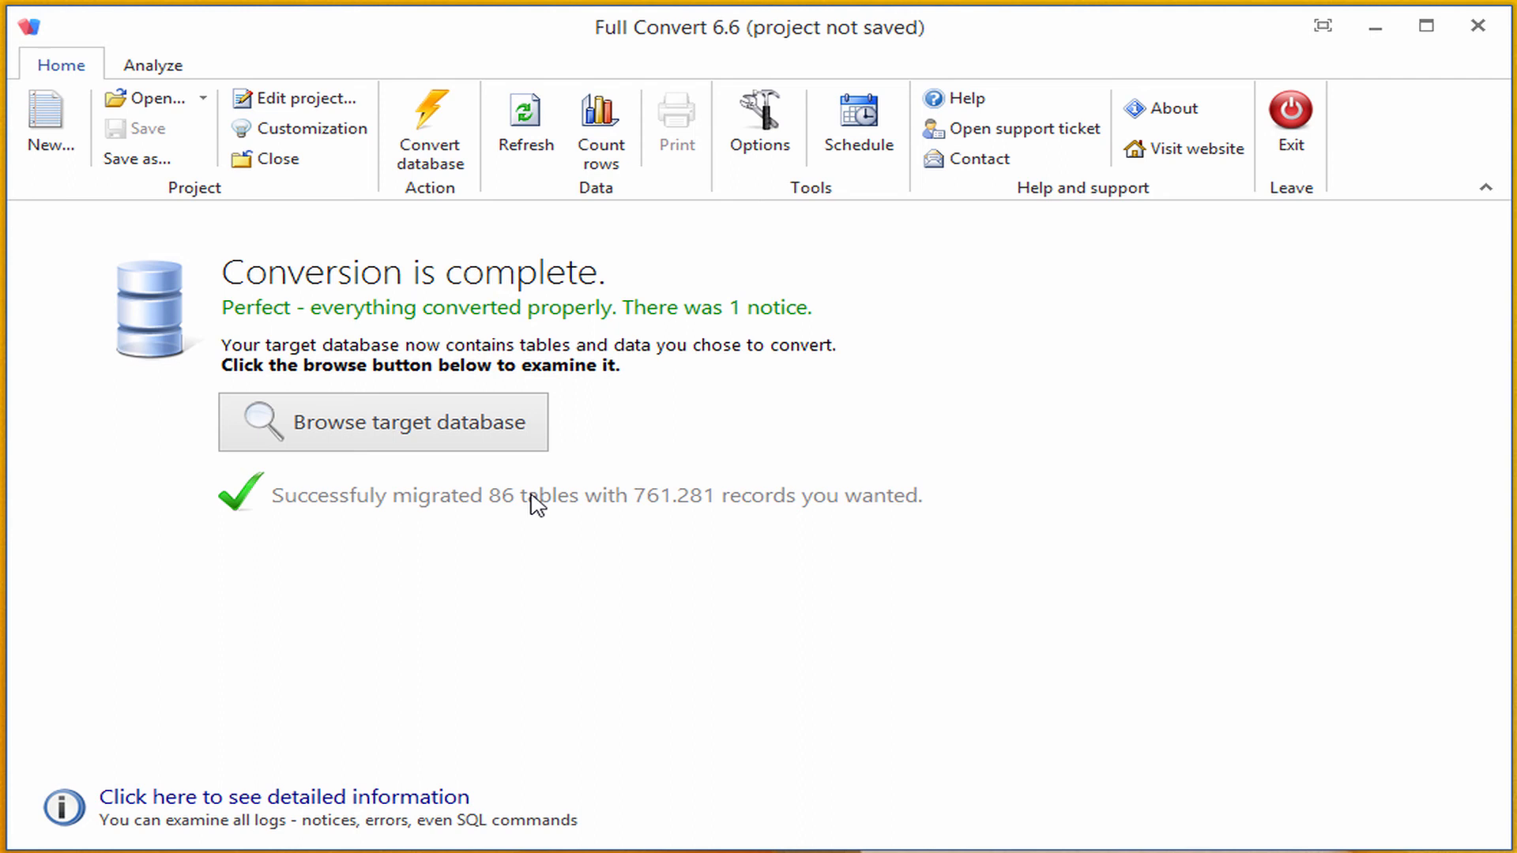
{"action": "mouse_move", "coordinate": [634, 511]}
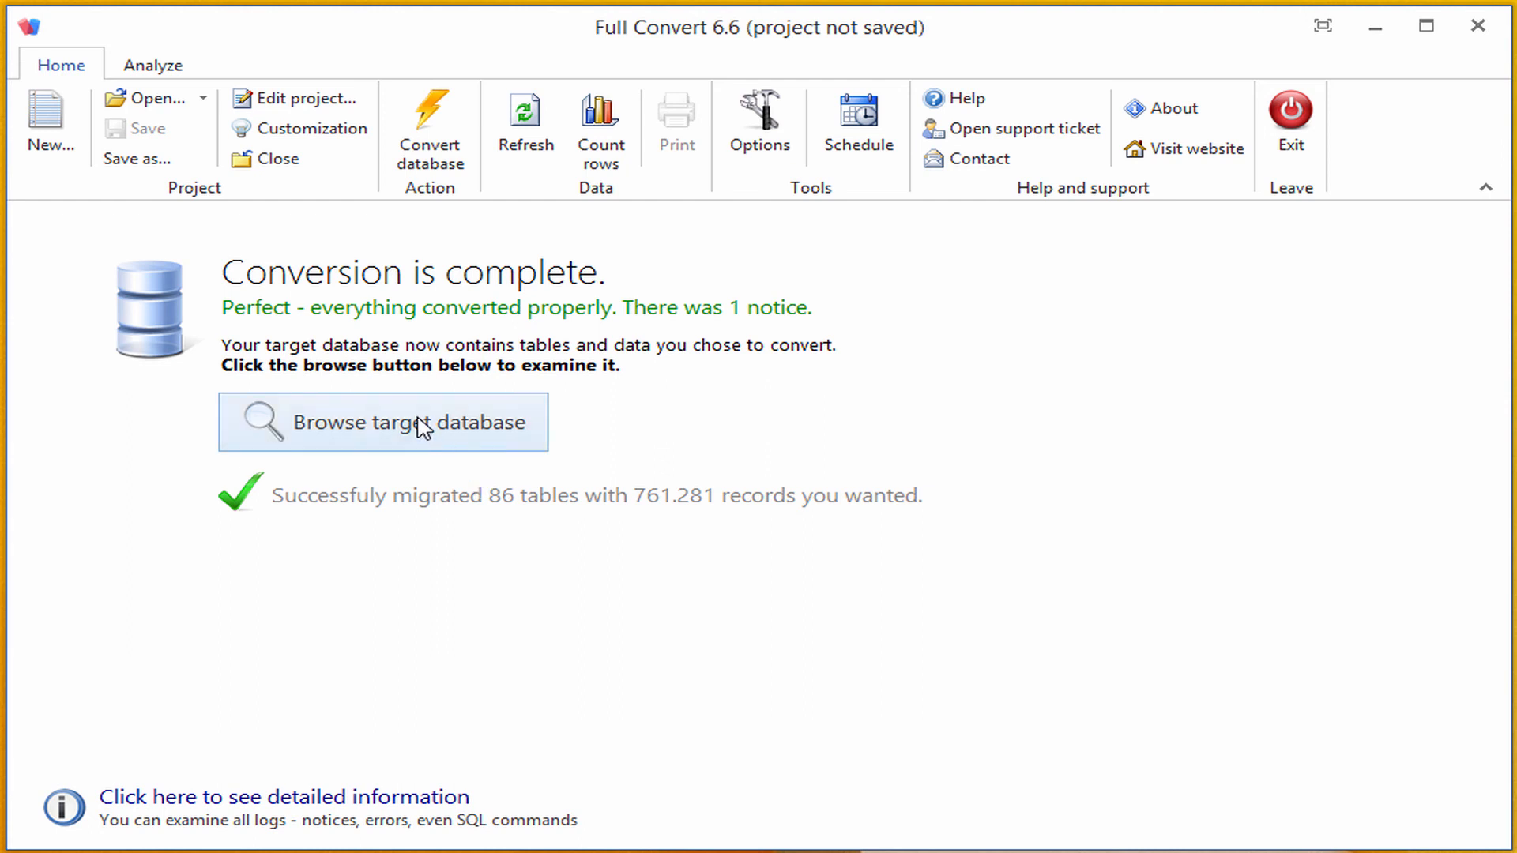
Browse the converted advworks target database from the completion summary.
{"action": "left_click", "coordinate": [383, 424]}
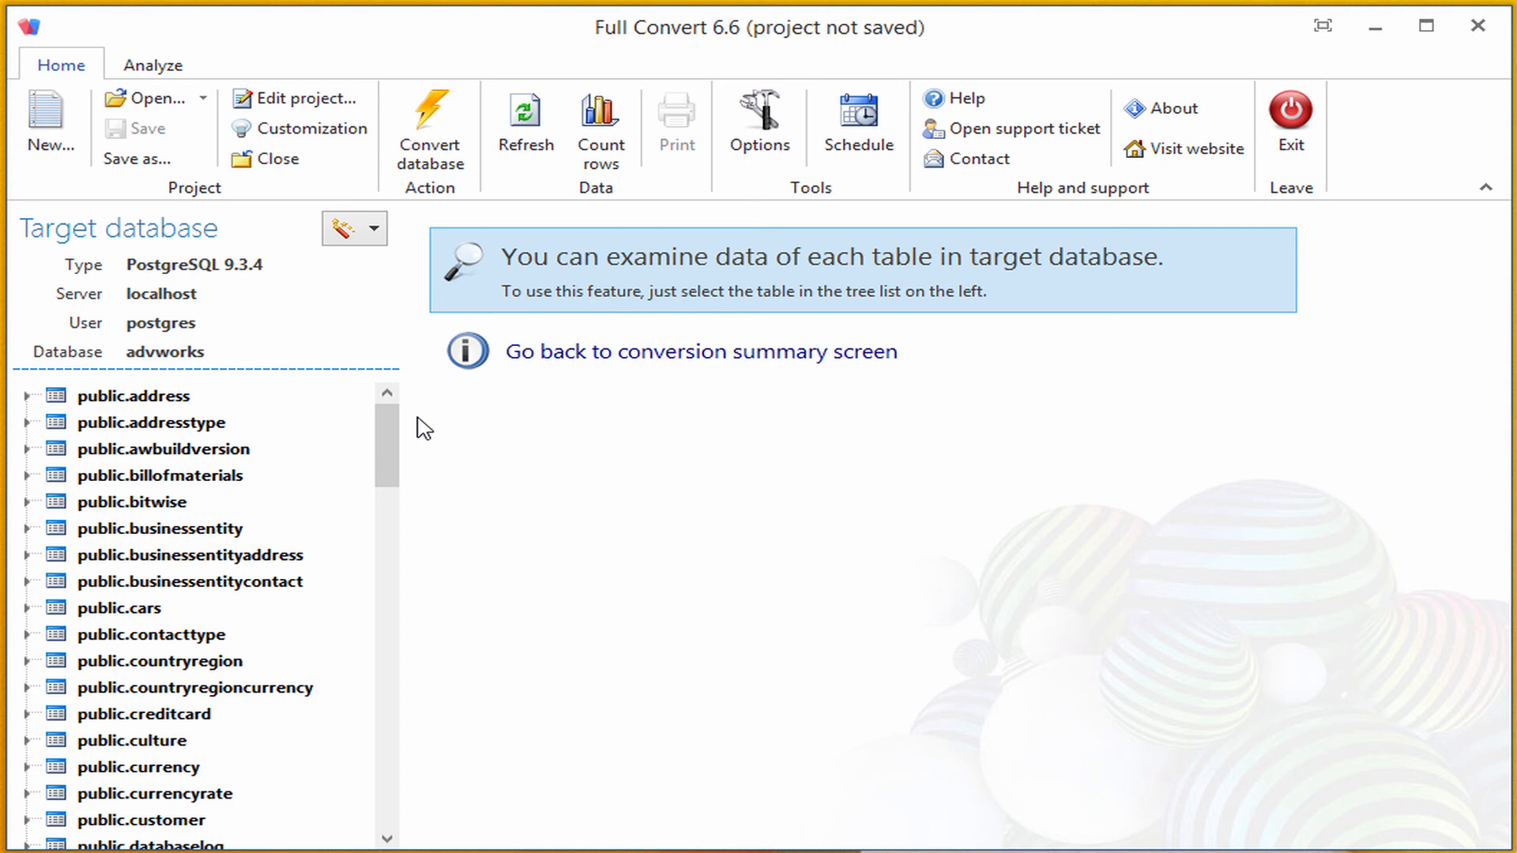
Count rows for every advworks table and view the public.address table's 19,614 records.
{"action": "left_click", "coordinate": [601, 124]}
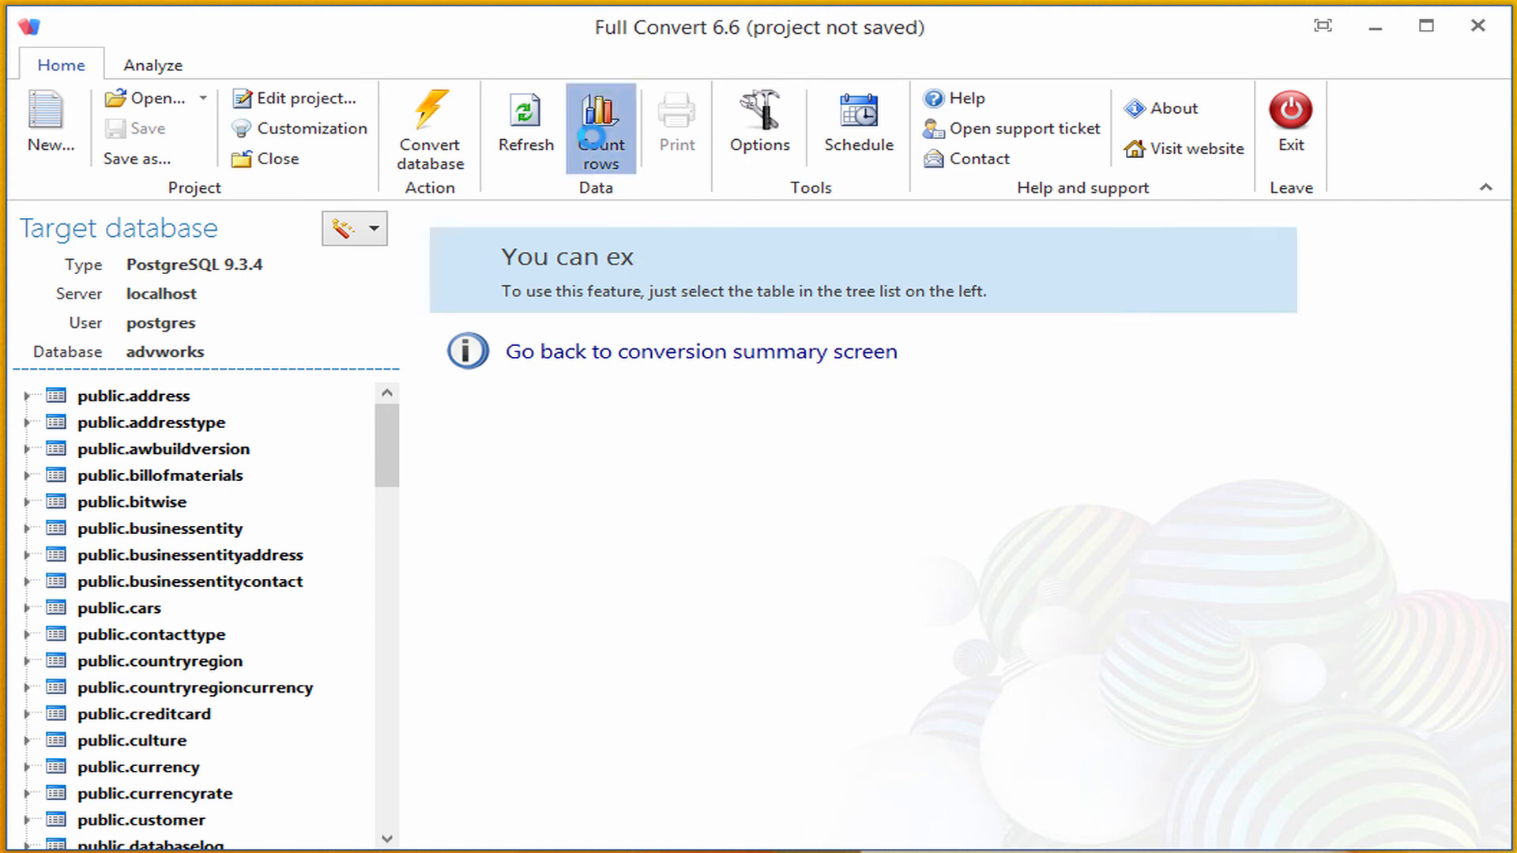
{"action": "left_click", "coordinate": [600, 126]}
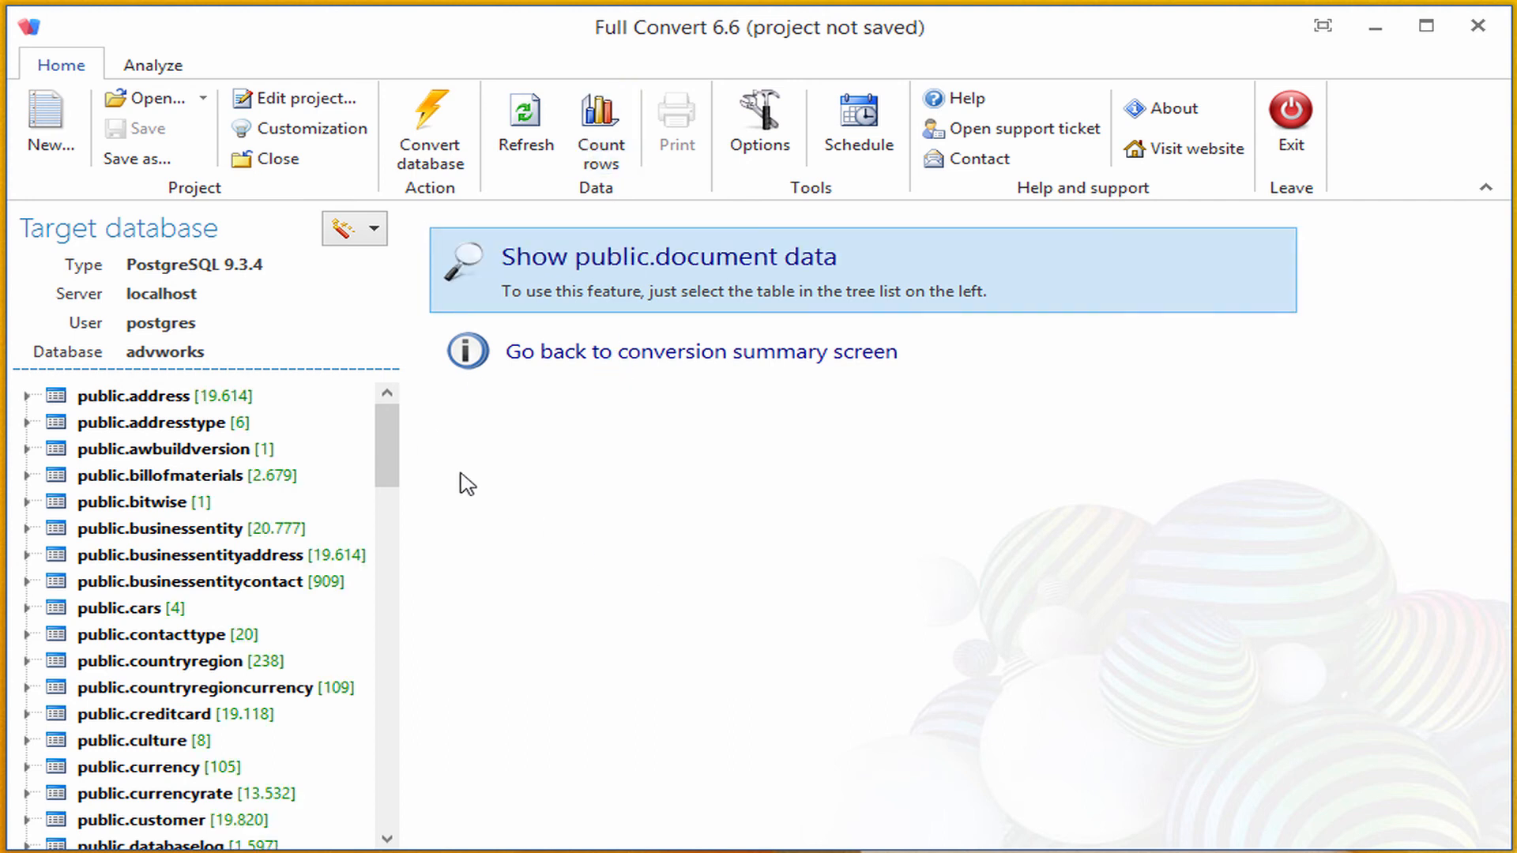
{"action": "scroll", "scroll_direction": "down", "scroll_amount": 3}
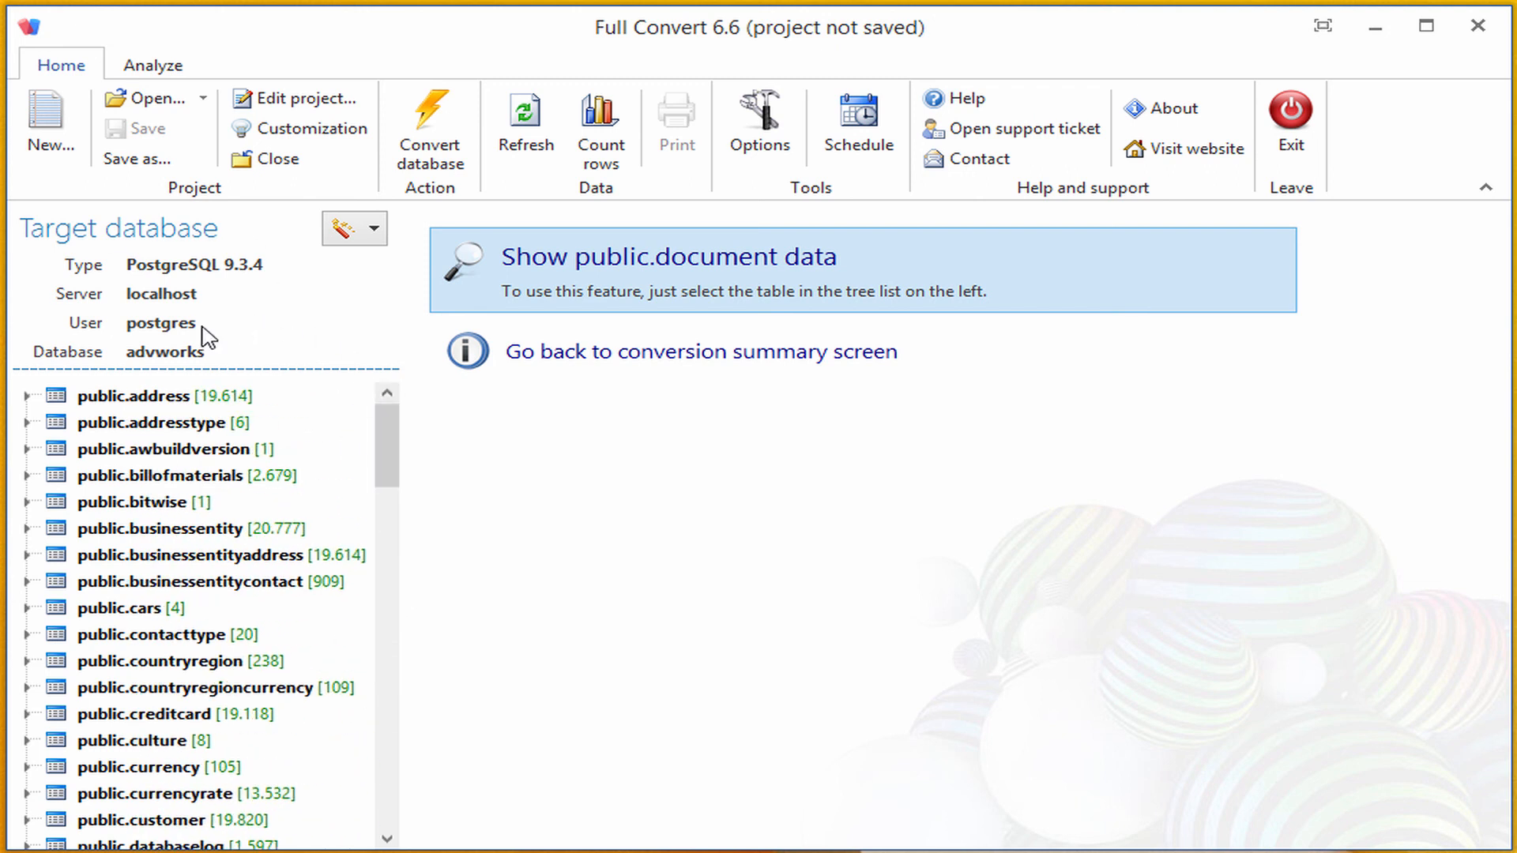
{"action": "left_click", "coordinate": [136, 395]}
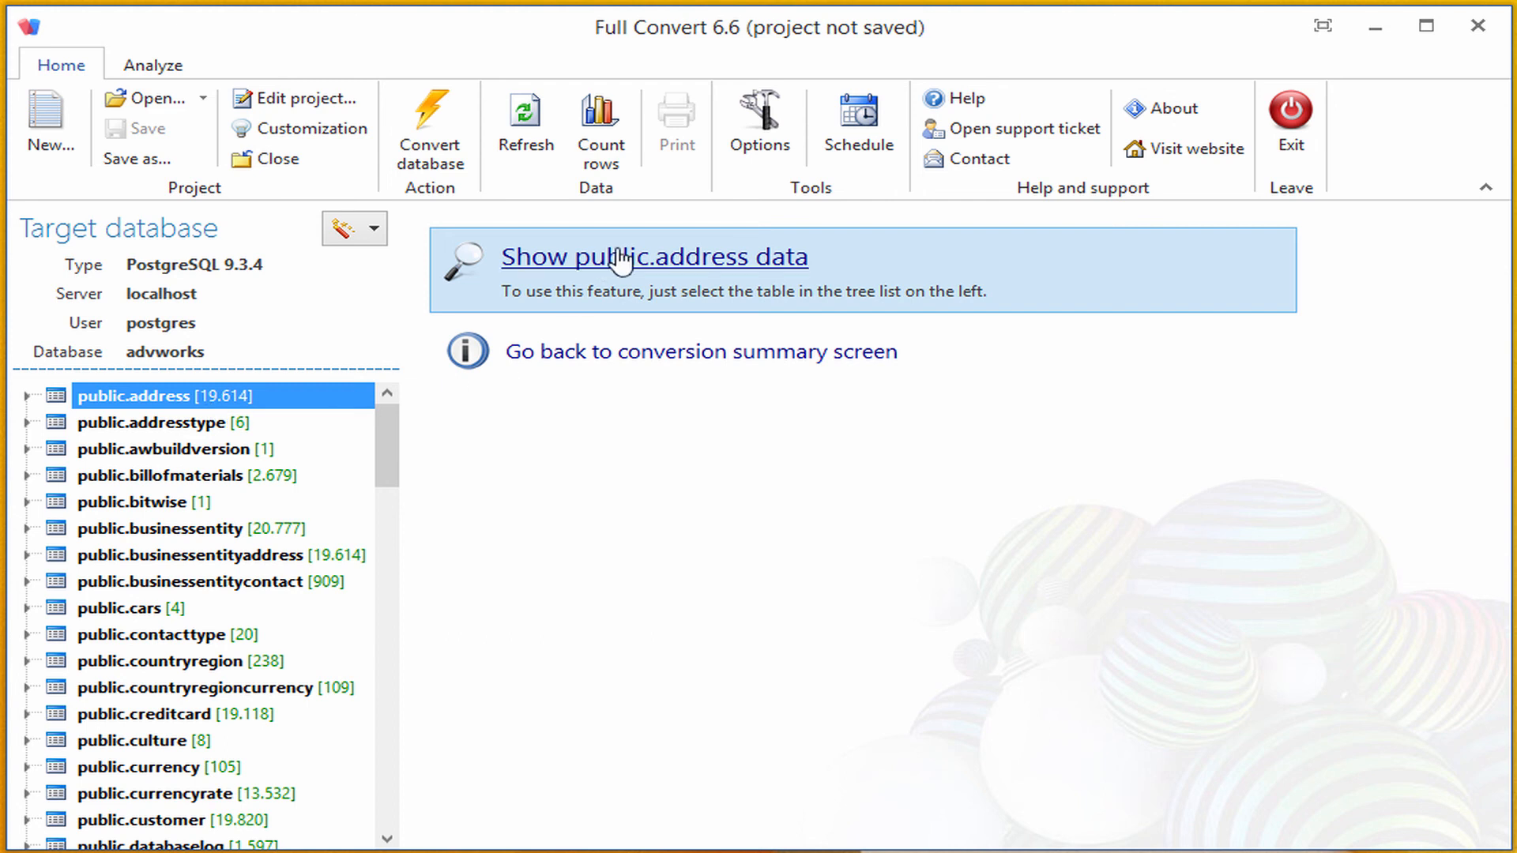
{"action": "left_click", "coordinate": [653, 256]}
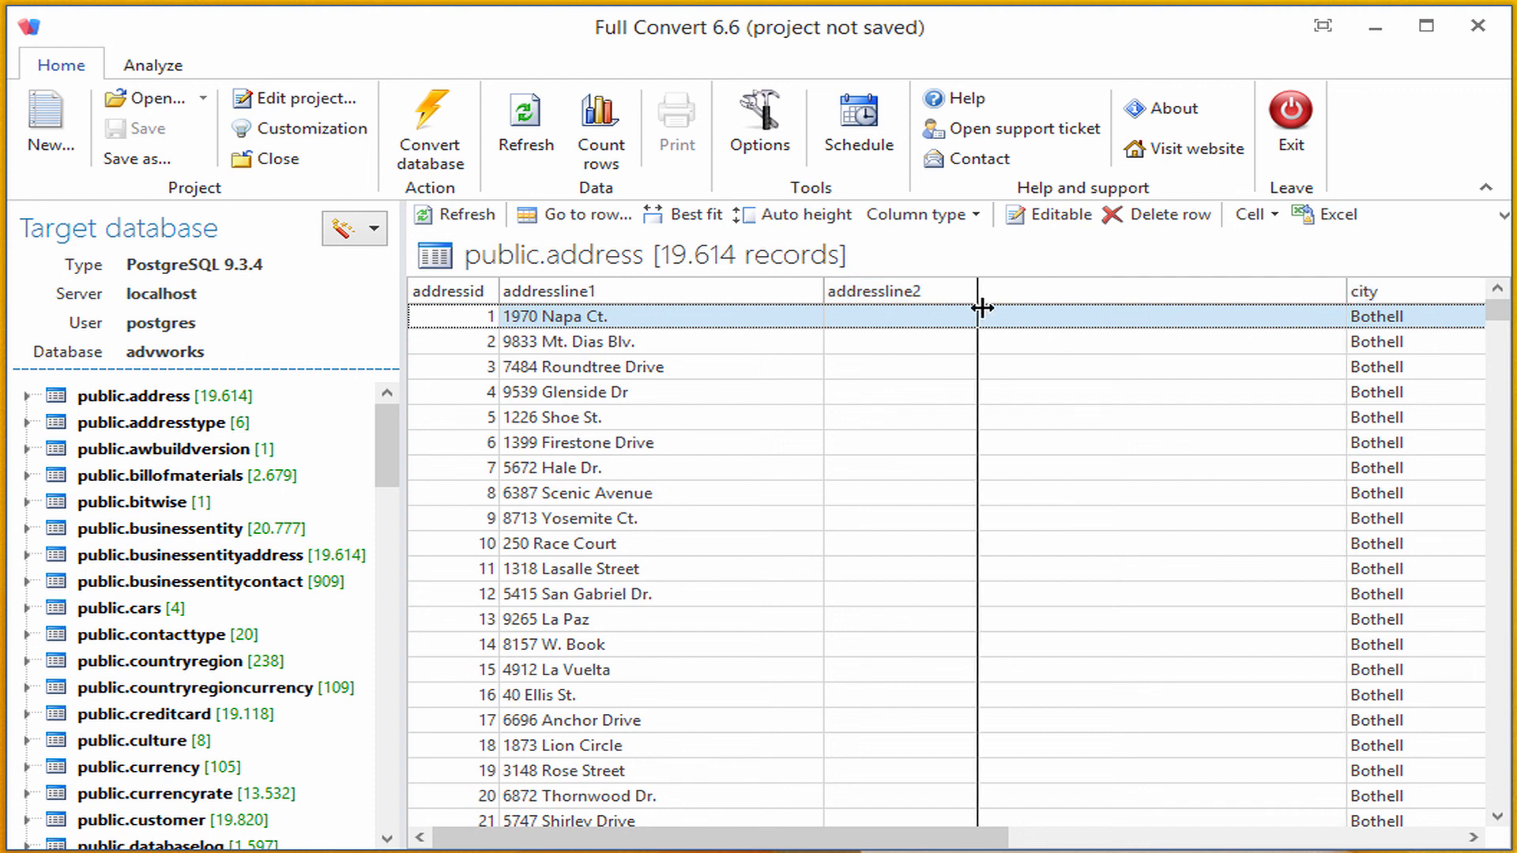
View the addresstype table's 6 records and the billofmaterials table's 2,679 records.
{"action": "left_click", "coordinate": [693, 214]}
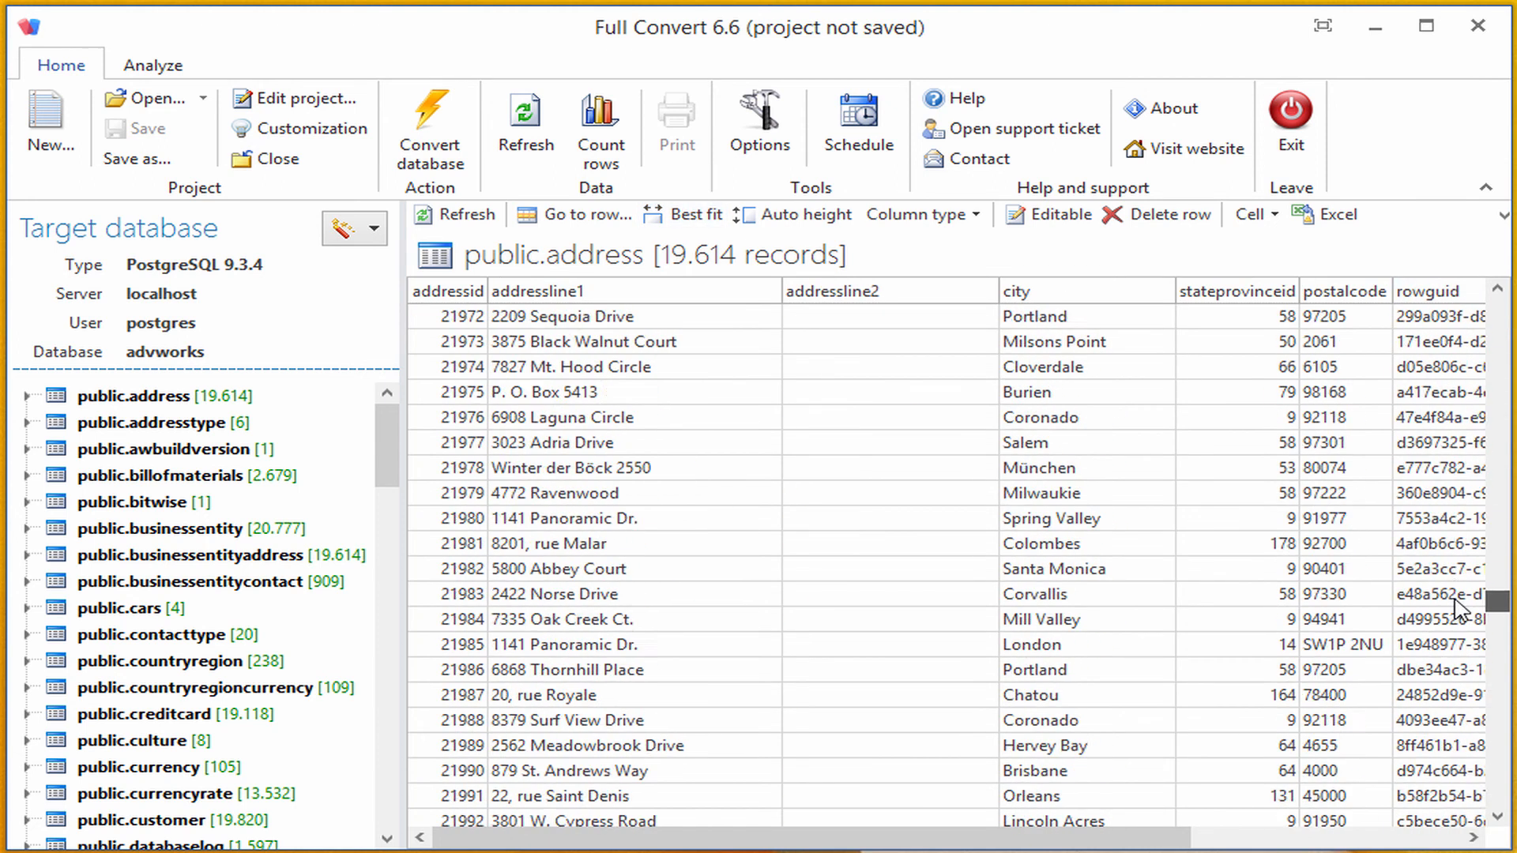
{"action": "left_click", "coordinate": [158, 422]}
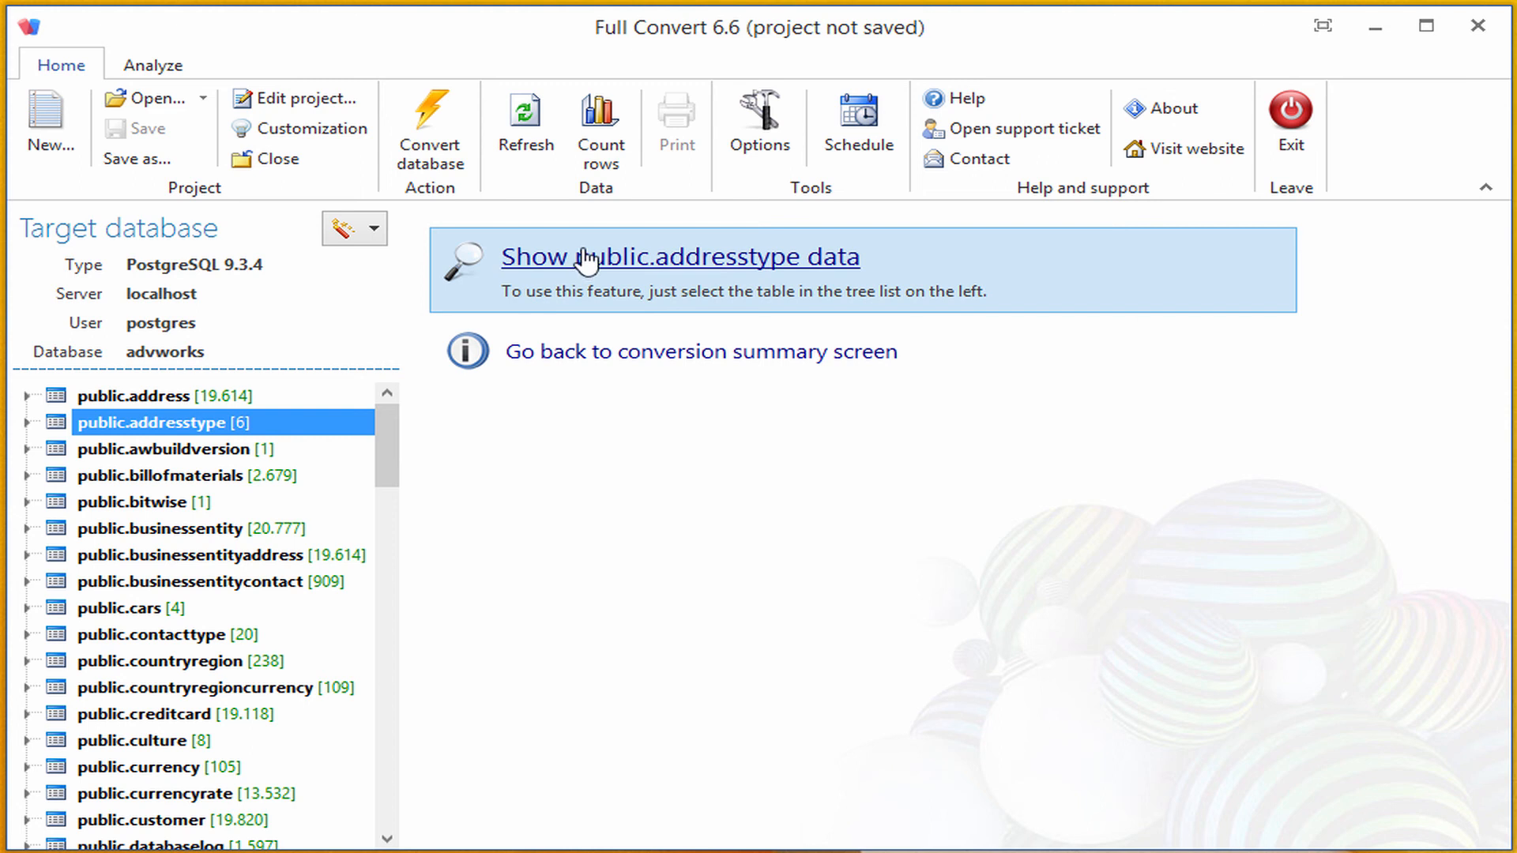
{"action": "left_click", "coordinate": [680, 256]}
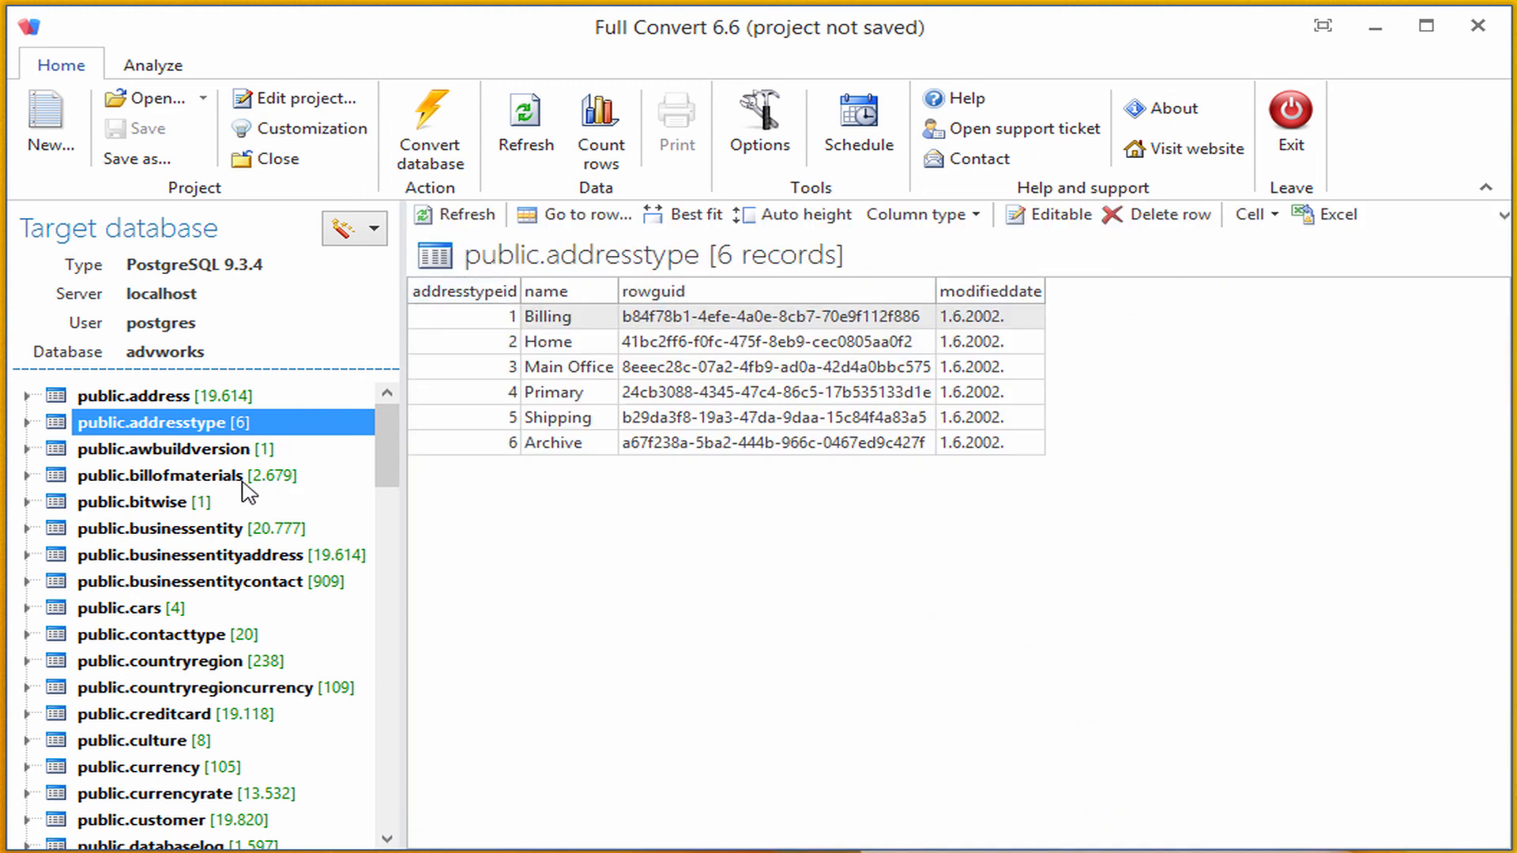
{"action": "left_click", "coordinate": [160, 476]}
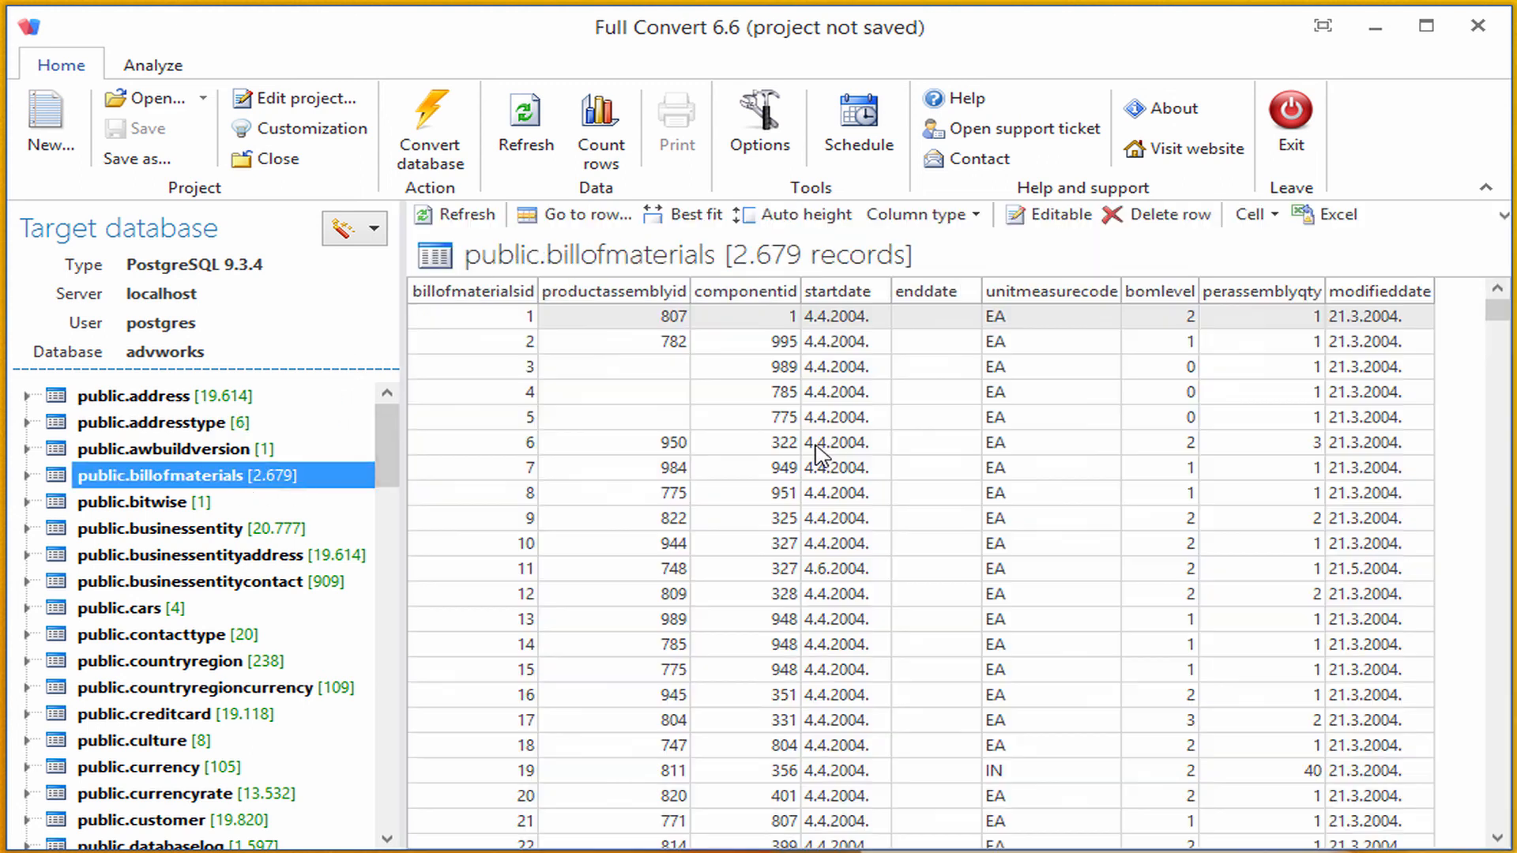